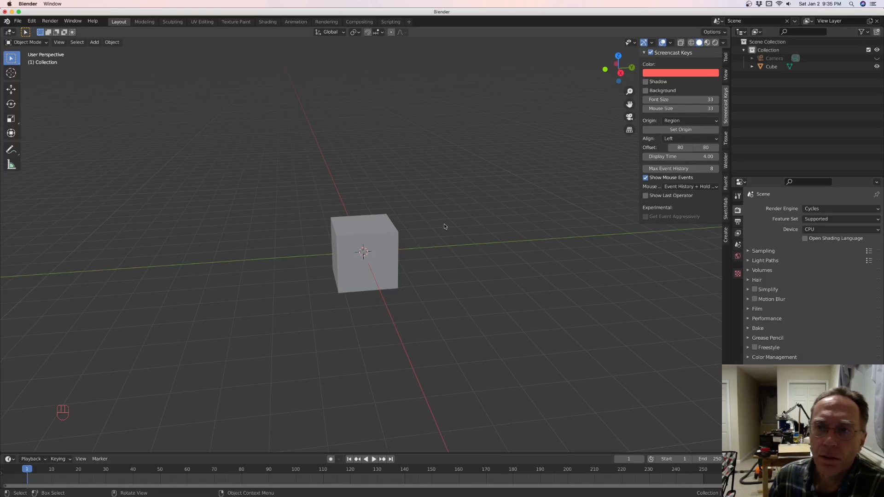
mouse_move(451, 222)
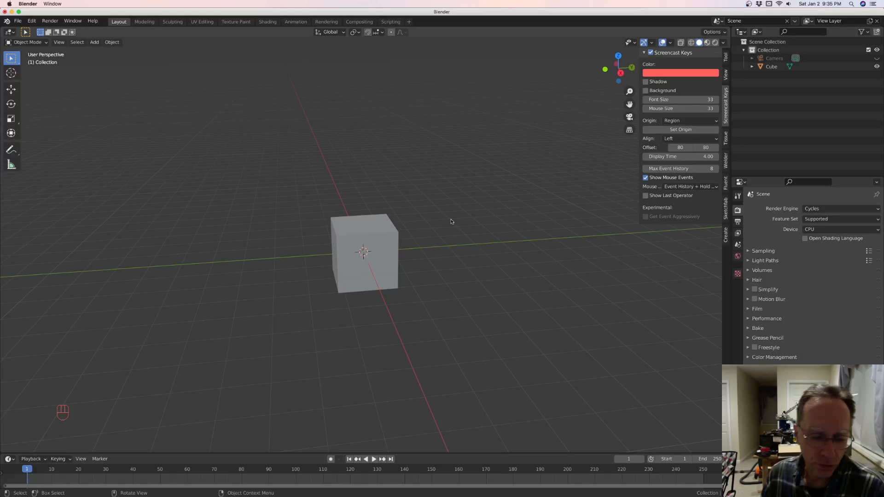
mouse_move(434, 250)
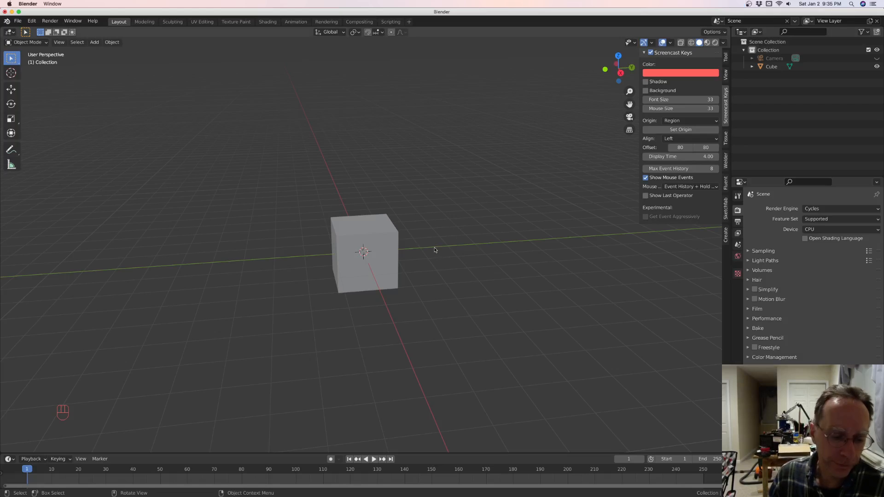
Select the default cube and move it to the right of the origin.
left_click(383, 248)
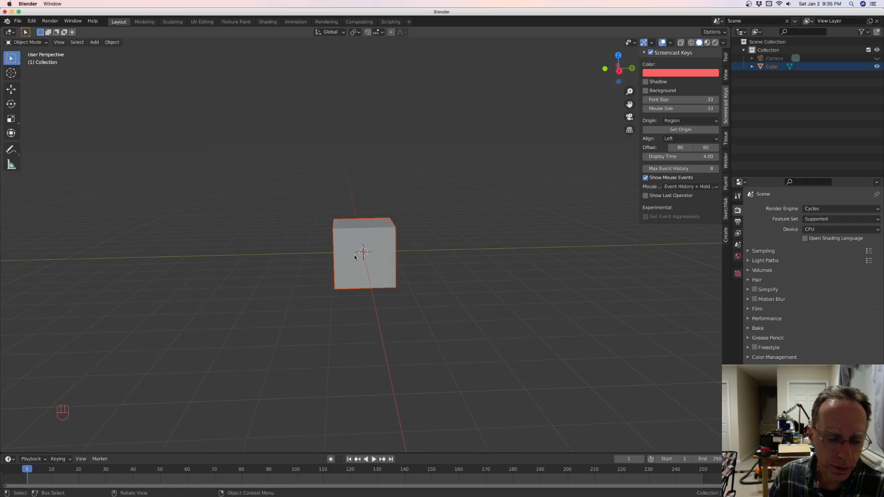
key("g")
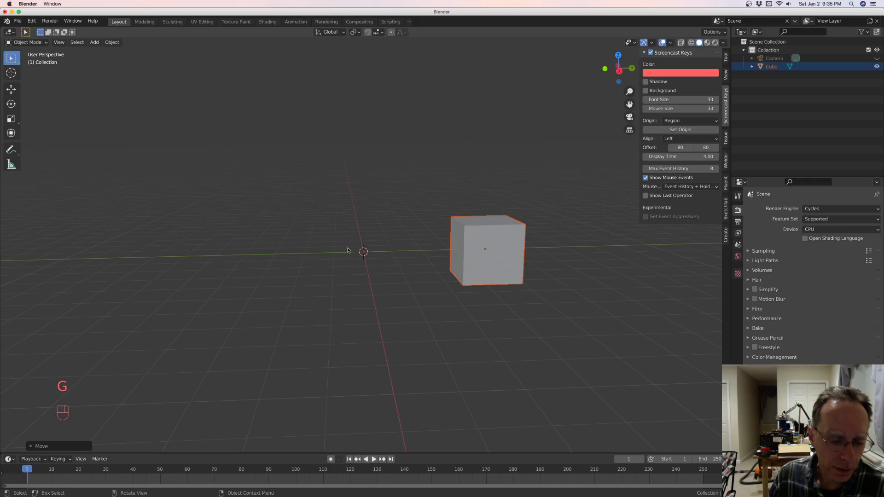
Add a Bezier circle at the origin and scale it down in Edit Mode.
key("shift+a")
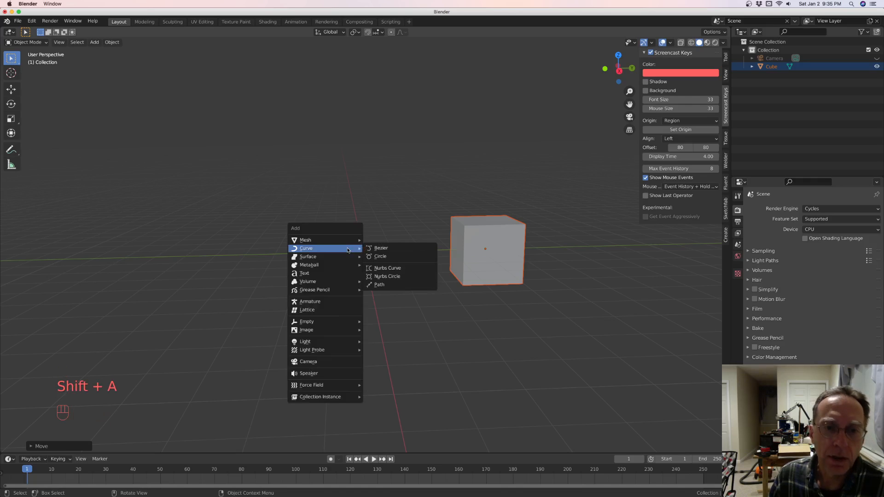
mouse_move(329, 251)
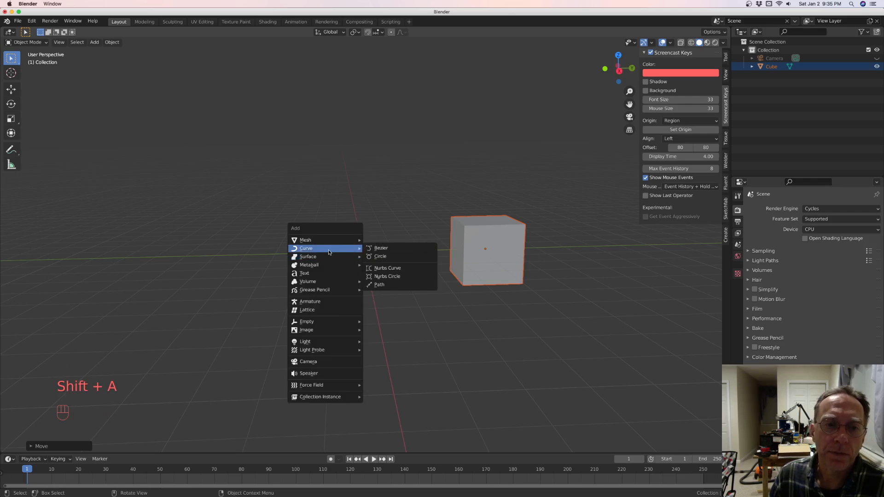
left_click(380, 256)
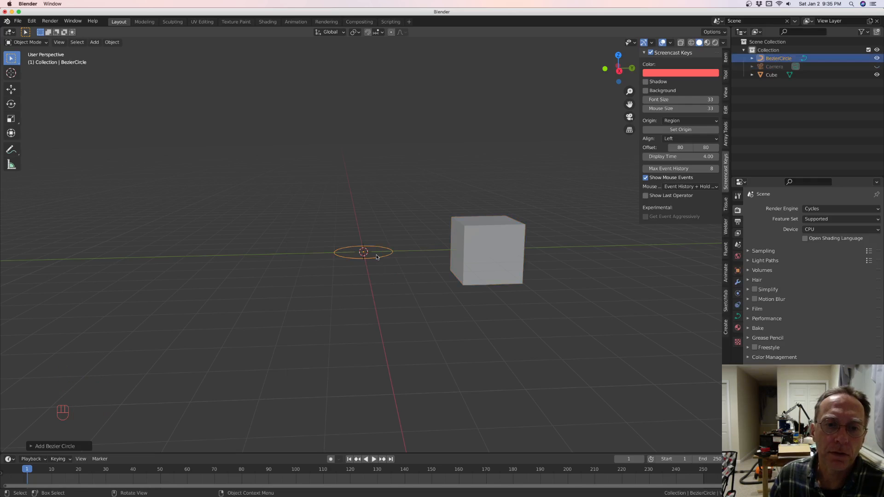
key("Tab")
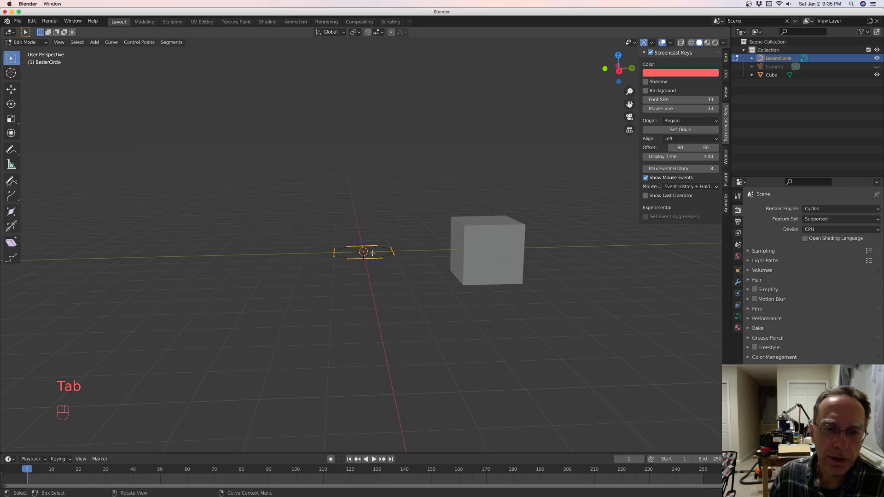
mouse_move(411, 243)
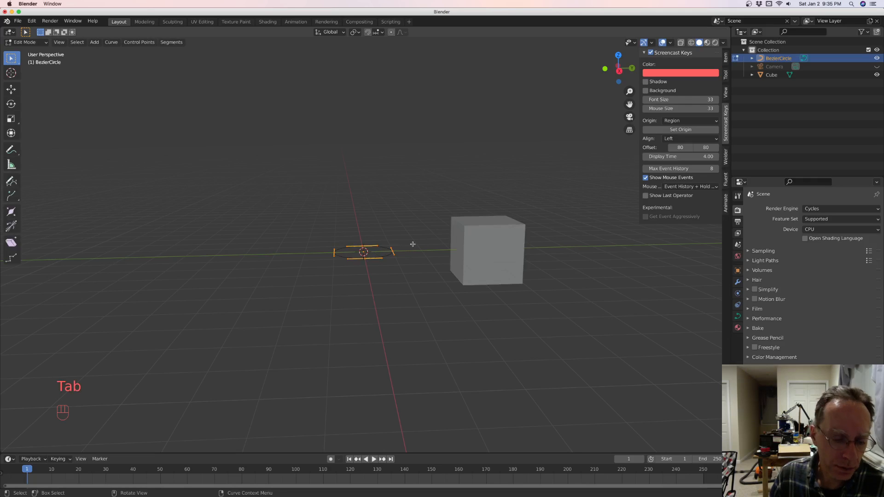
key("s")
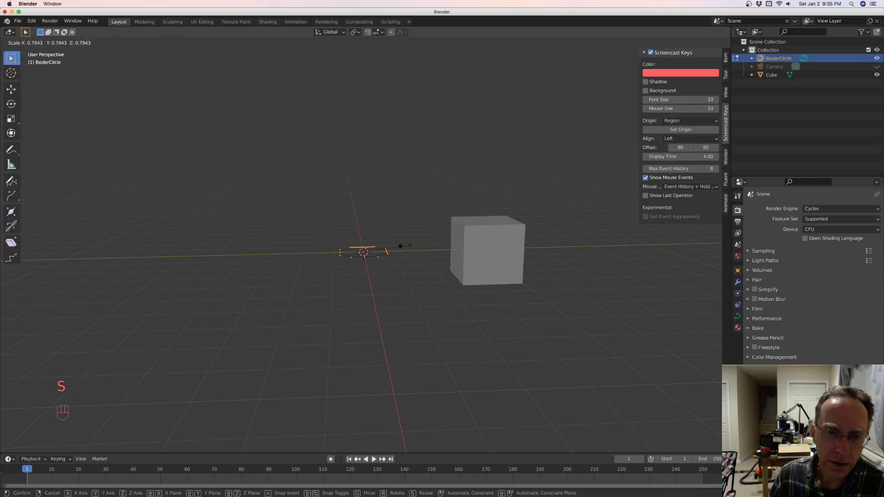
left_click(364, 251)
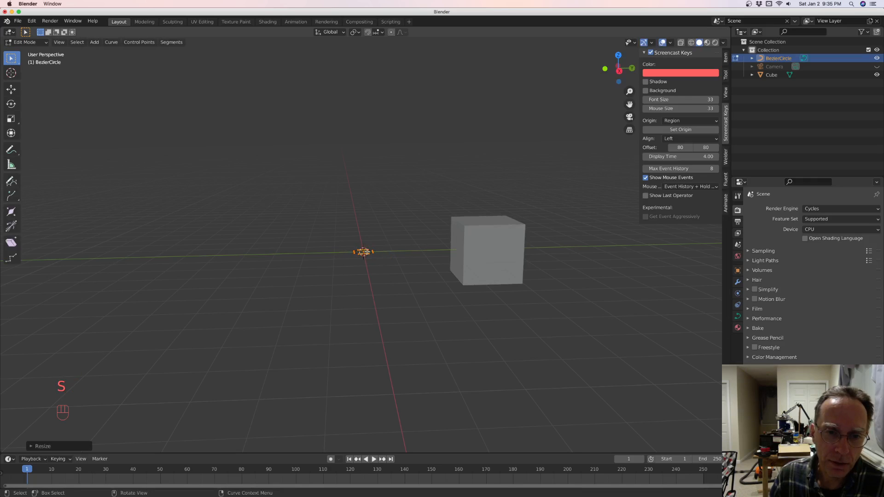
scroll("up", 3)
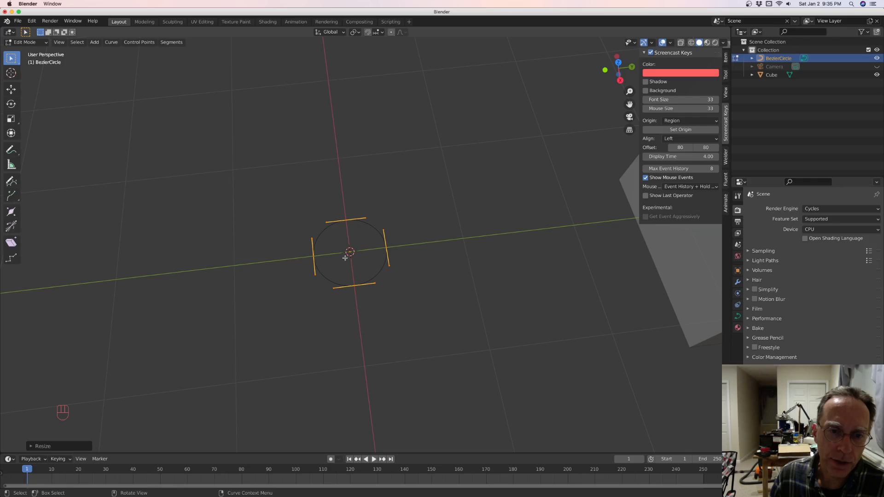
mouse_move(444, 252)
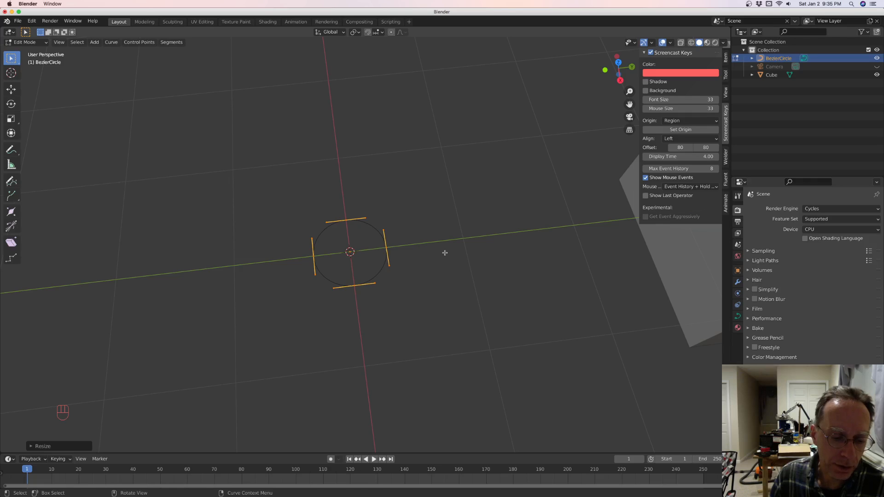
Squash the circle along X into an oval and rotate it upright.
key("s")
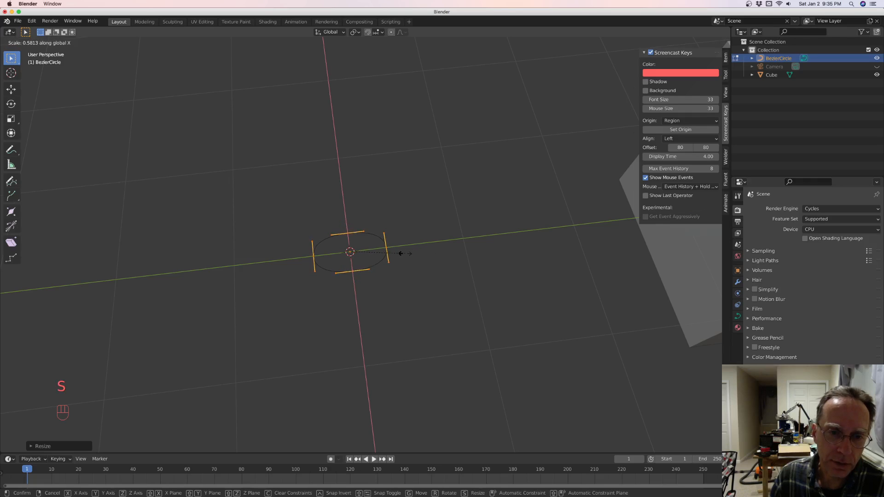
left_click(353, 260)
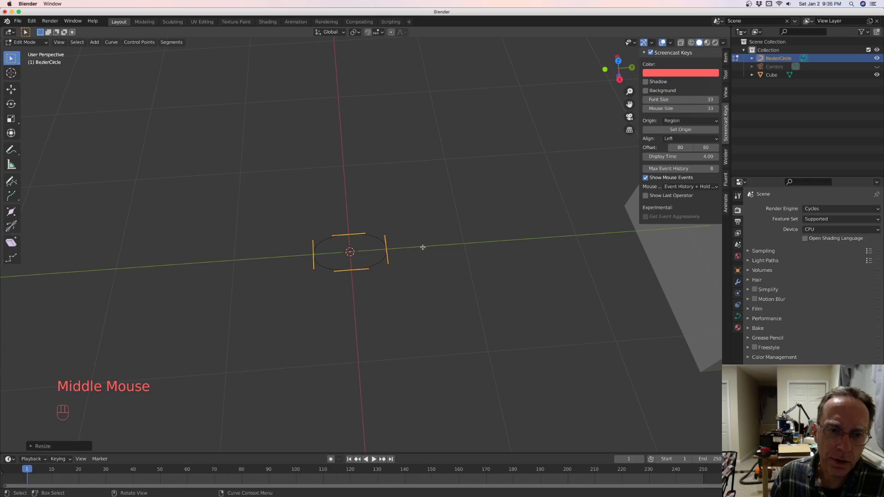
key("r")
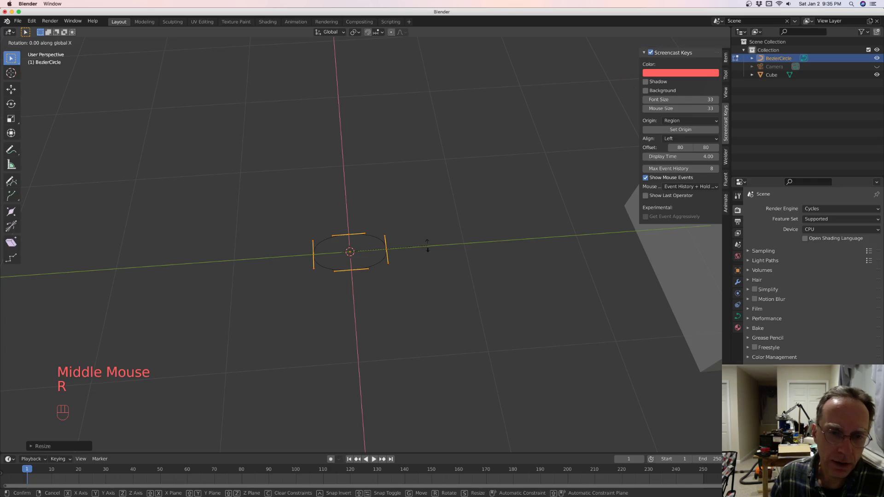
mouse_move(349, 220)
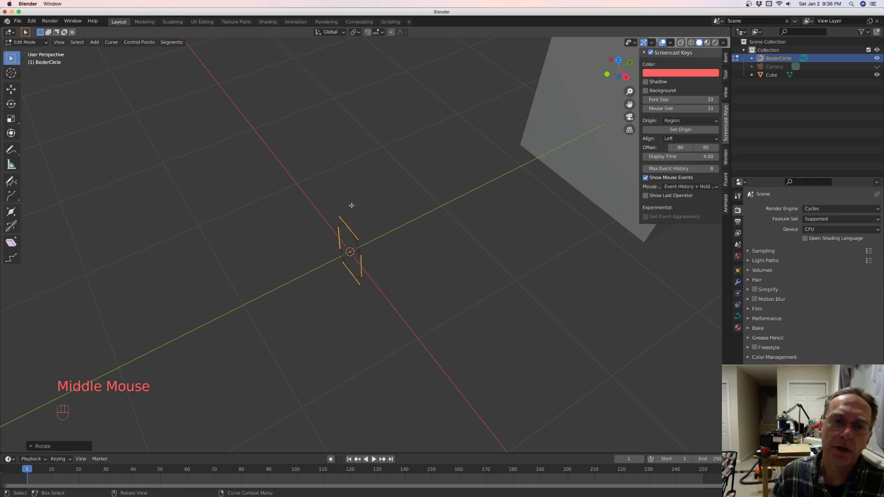
mouse_move(395, 218)
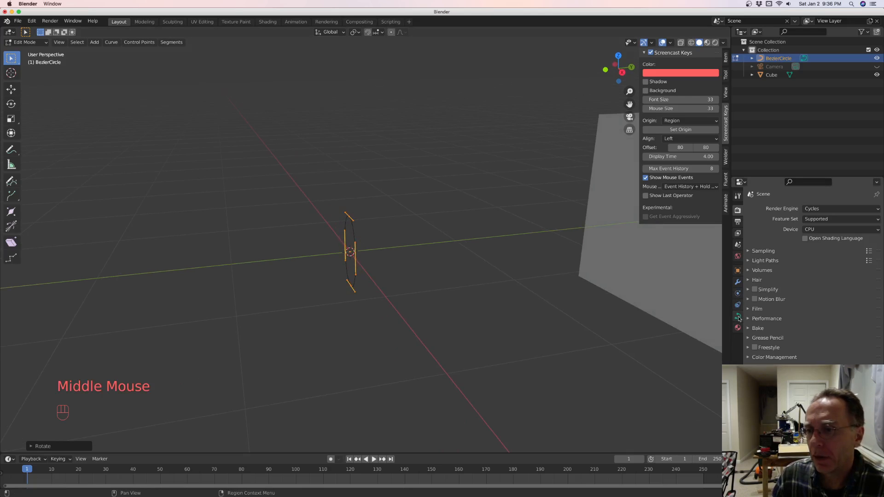
In Object Mode, raise the curve's Geometry Bevel Depth to thicken the oval.
key("Tab")
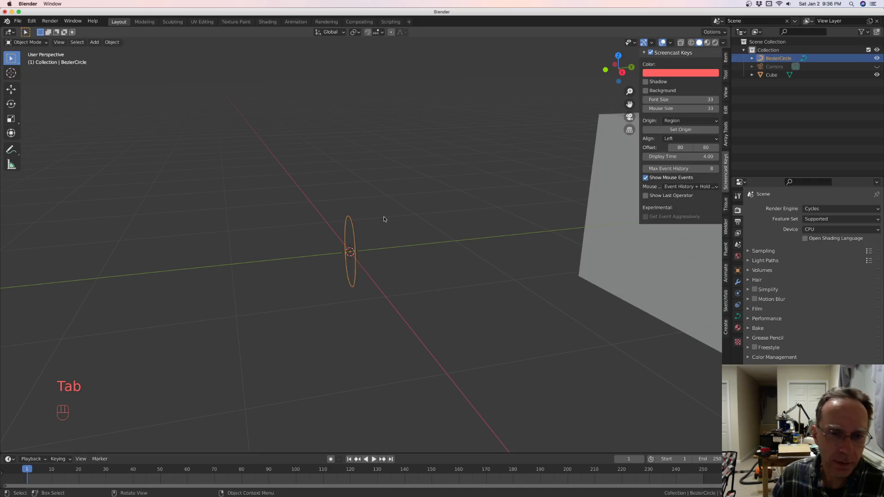
mouse_move(380, 256)
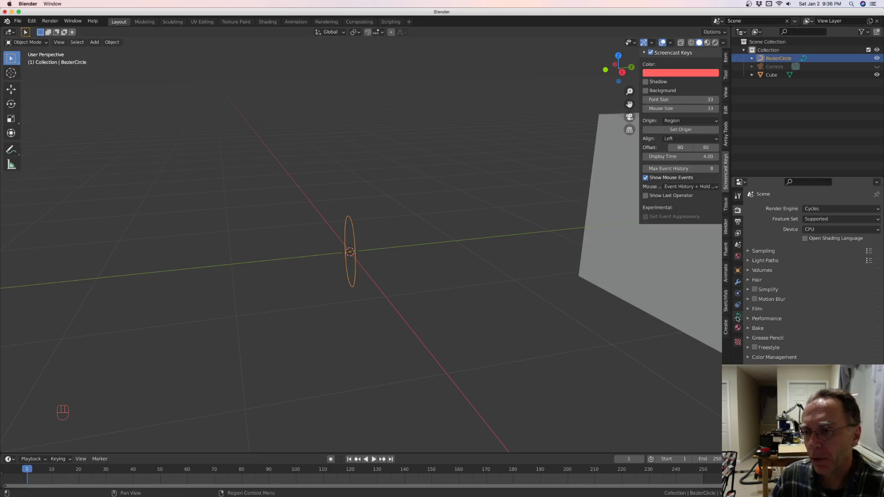
left_click(738, 317)
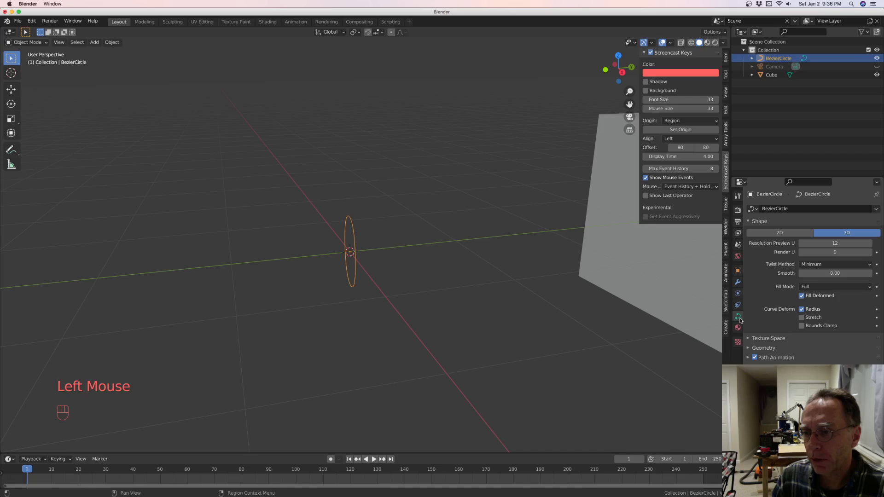
left_click(763, 348)
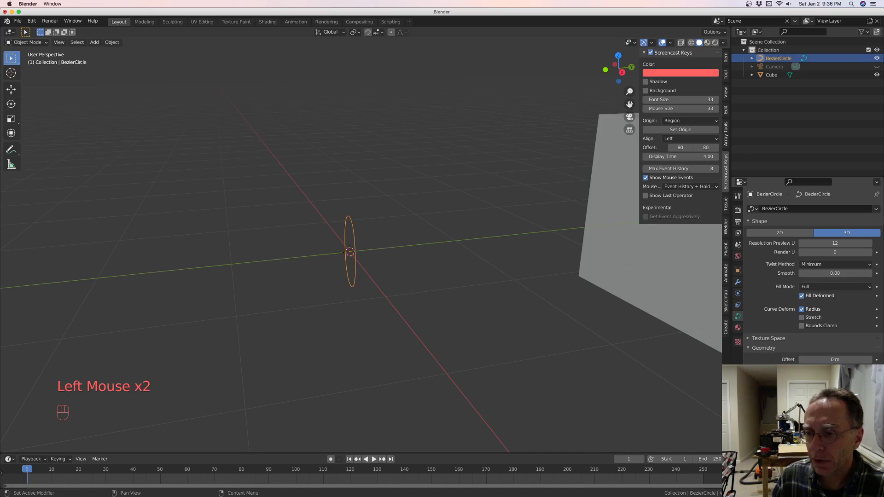
left_click(348, 252)
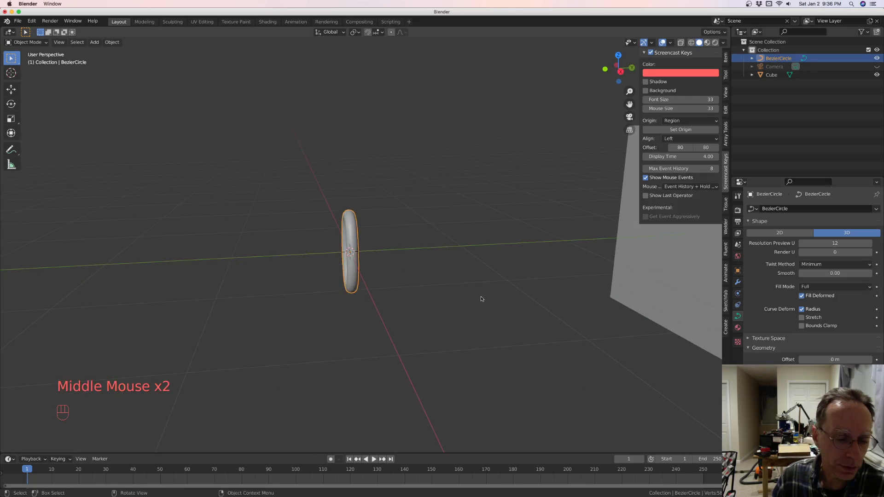
Duplicate the ring, rotate the copy 90° about Z, and raise it to interlock.
key("Tab")
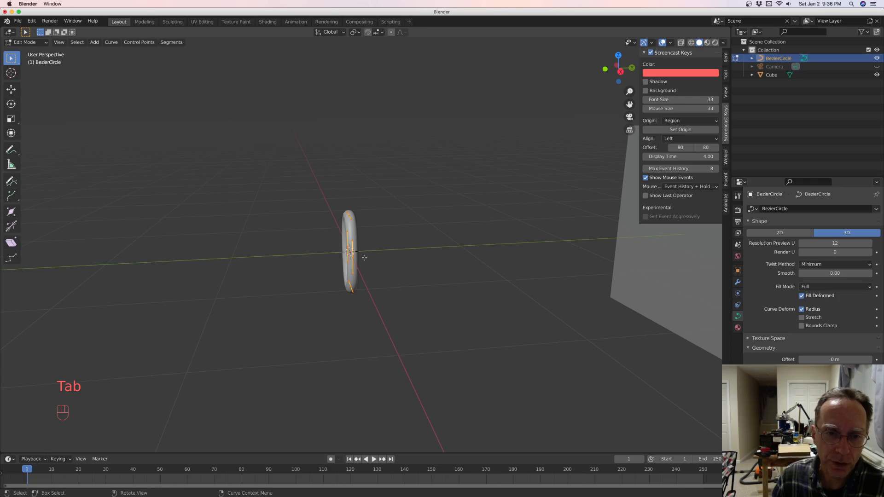
mouse_move(392, 254)
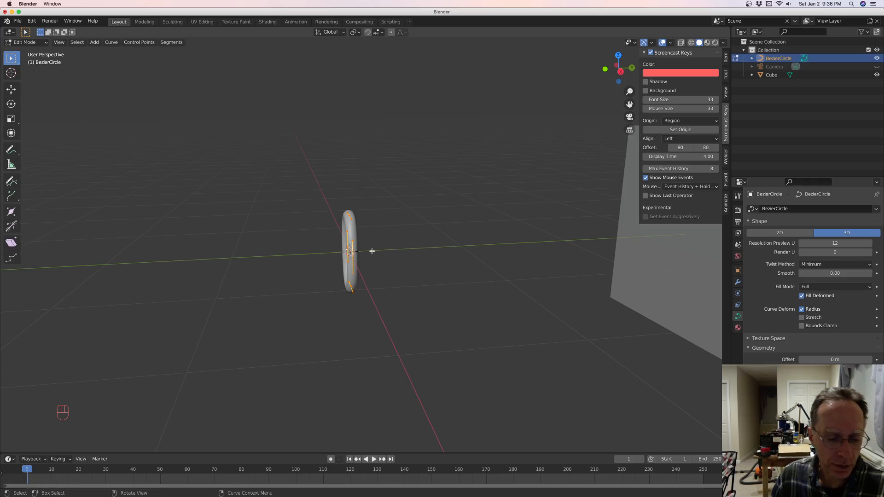
key("shift+d")
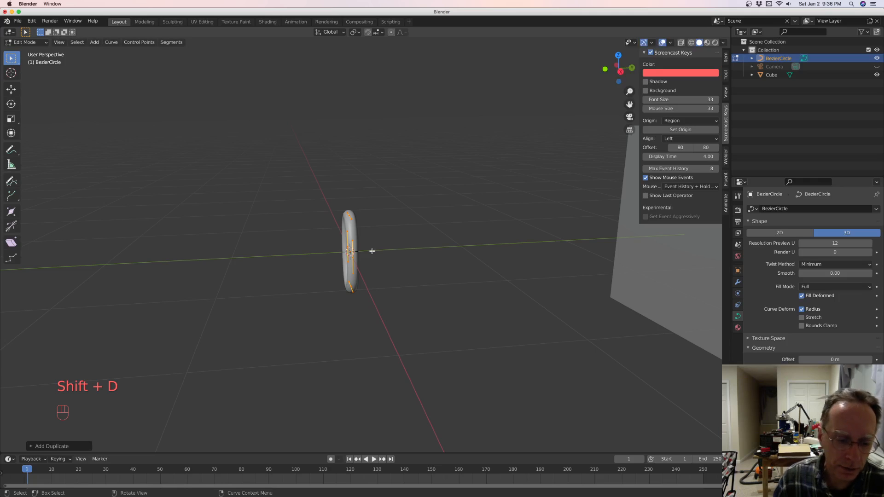
key("r")
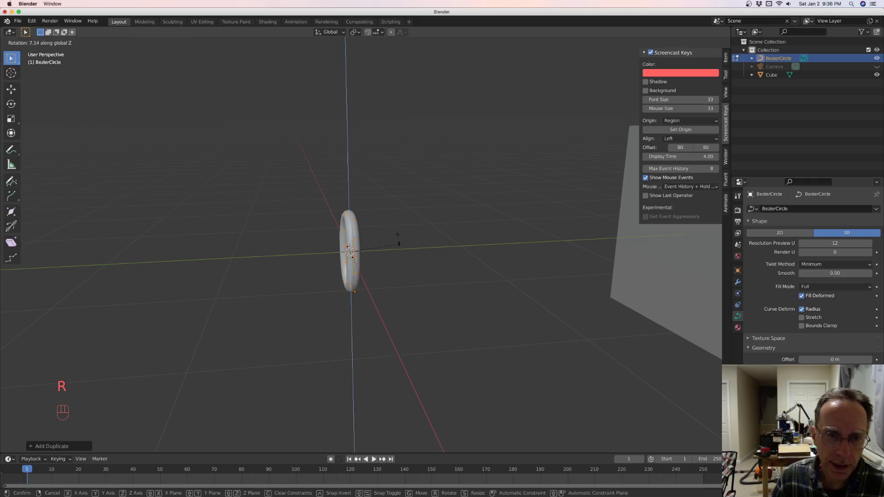
mouse_move(401, 189)
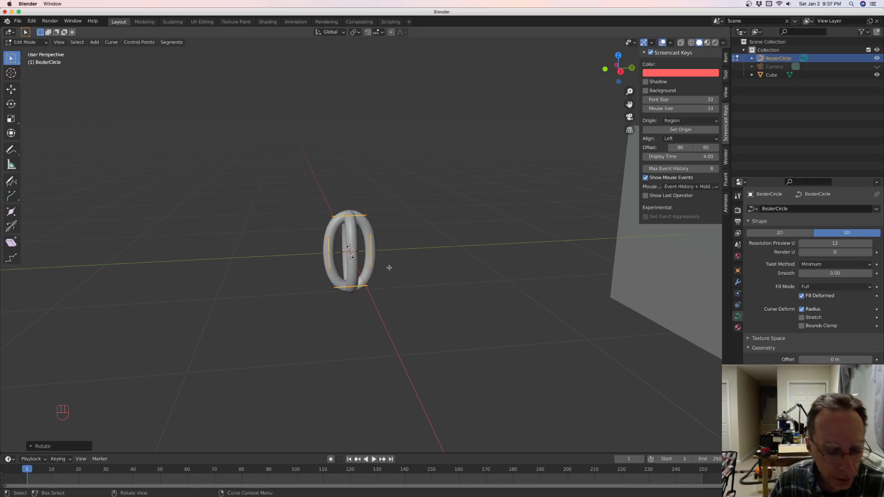
key("g")
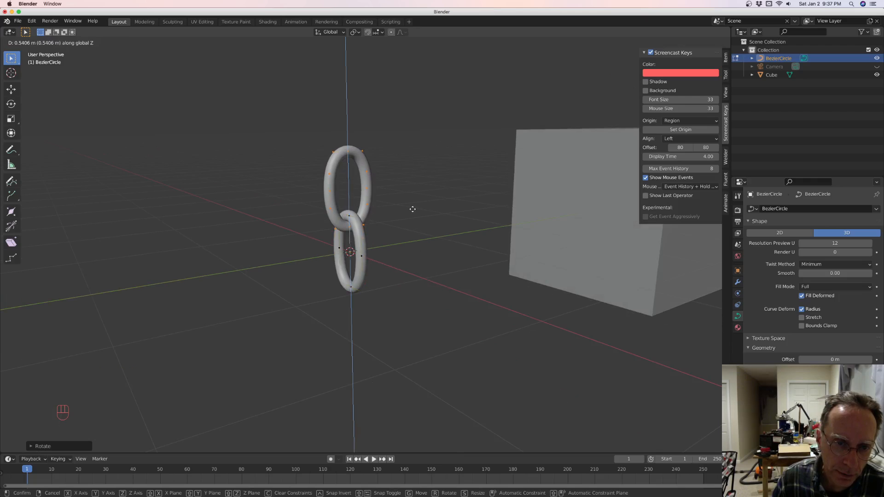
middle_click(389, 247)
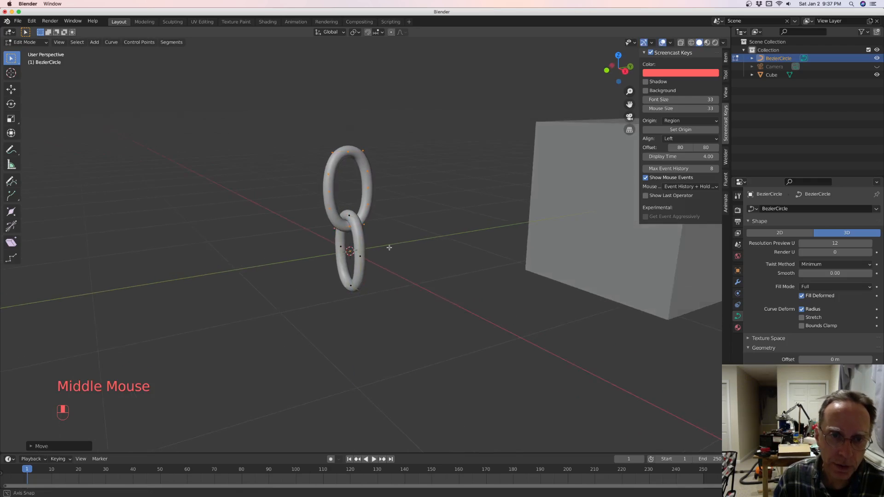
key("Tab")
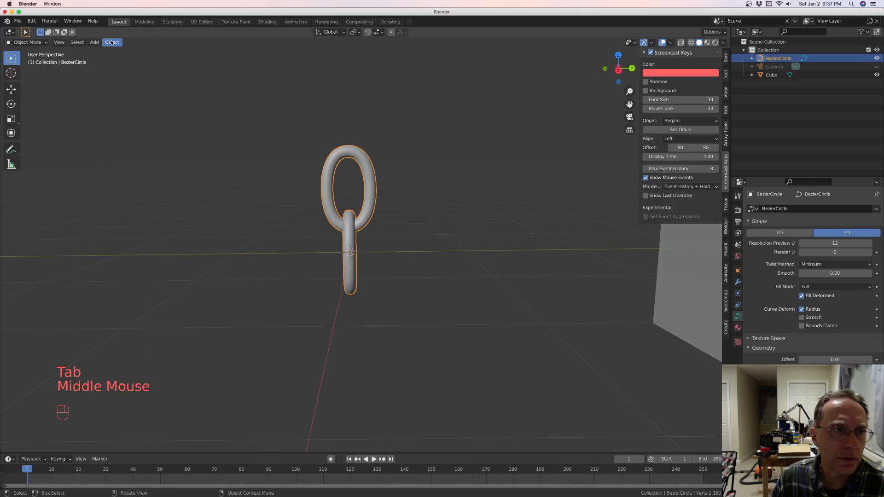
Reset the chain object's origin using Object > Set Origin.
left_click(111, 42)
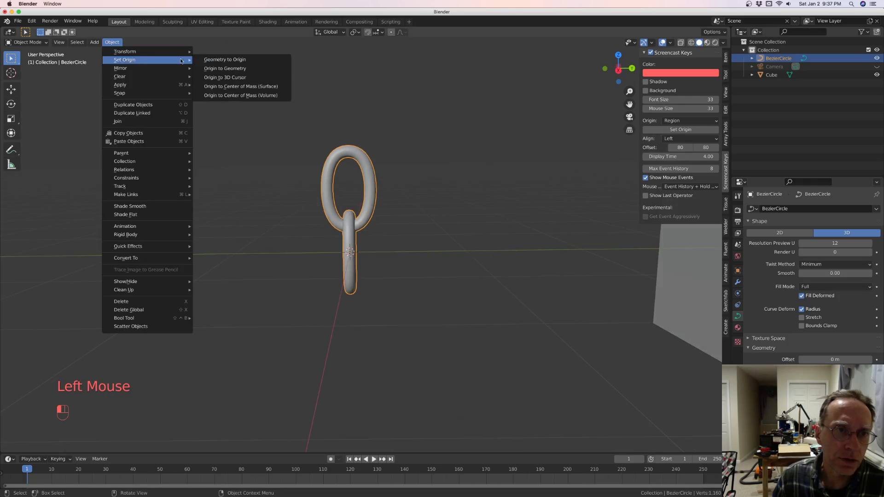
left_click(224, 69)
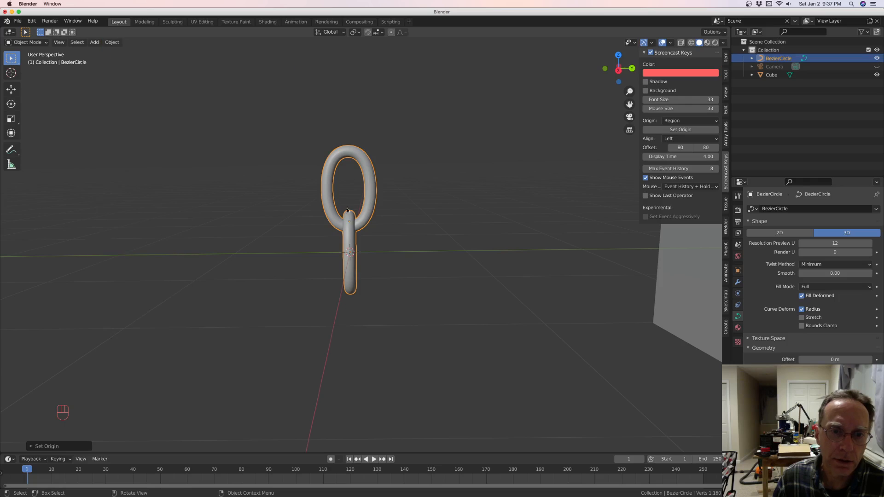
mouse_move(354, 234)
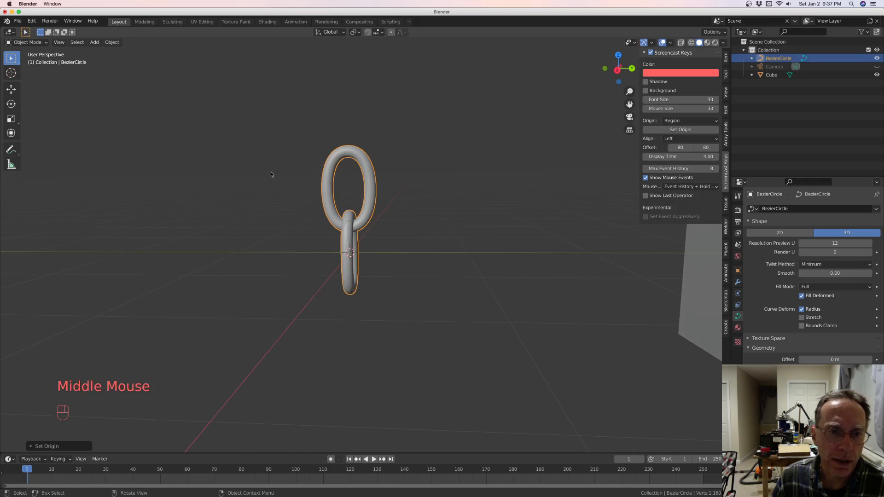
mouse_move(397, 208)
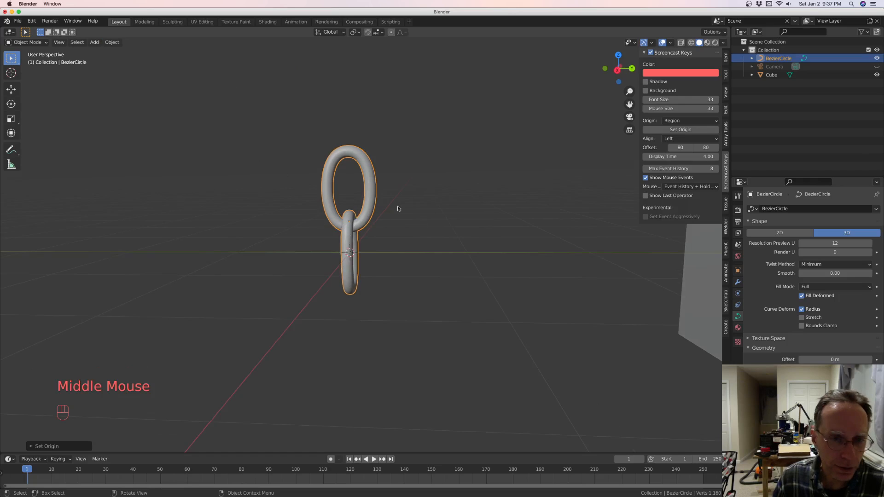
Scale all chain points down in Edit Mode, then scale the whole object down again.
key("Tab")
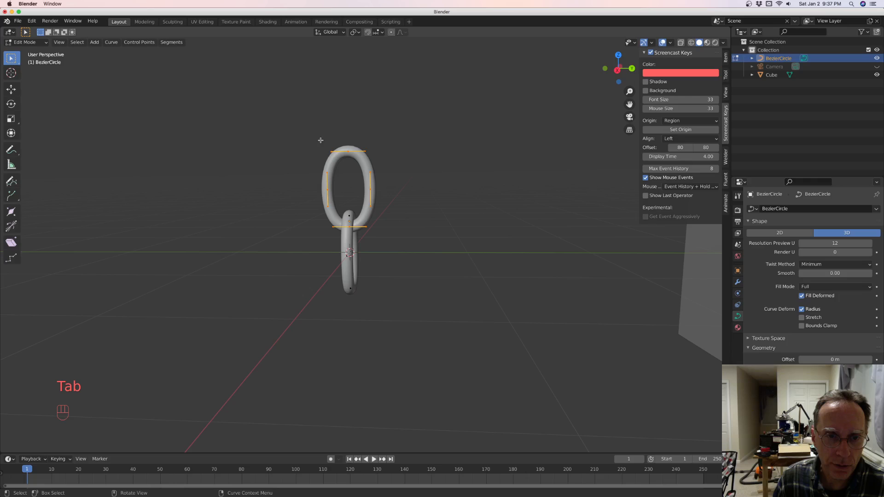
key("a")
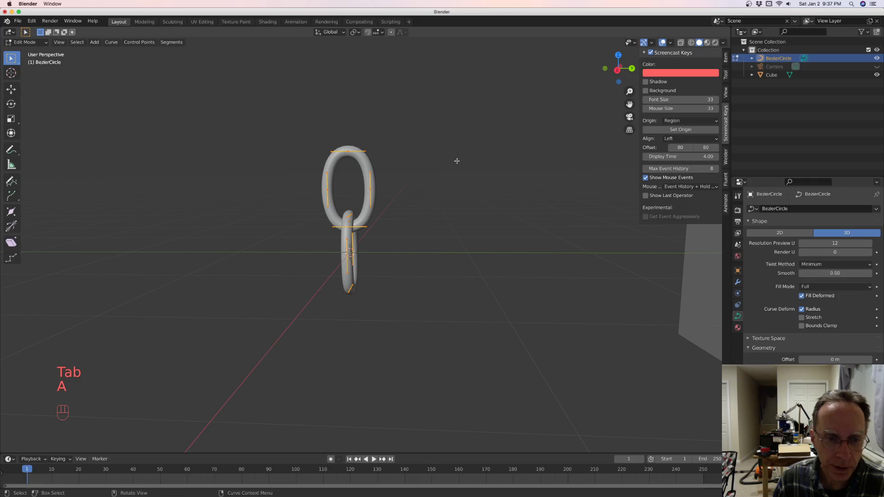
key("s")
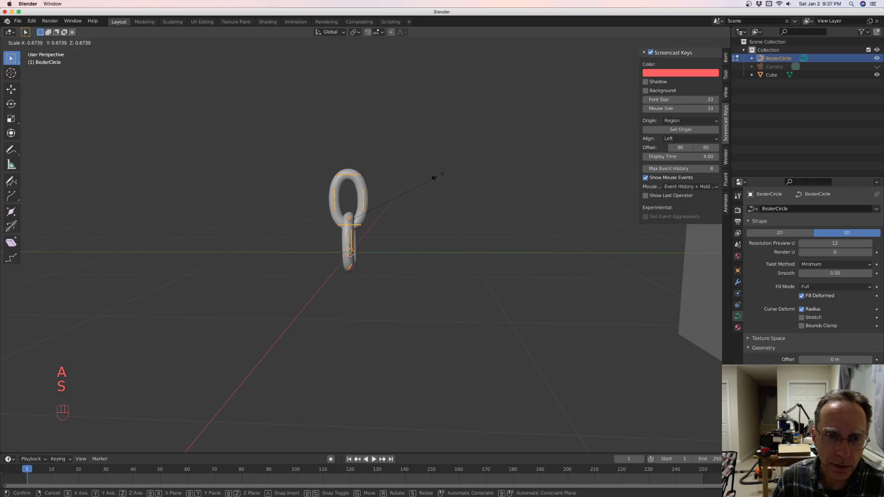
mouse_move(462, 179)
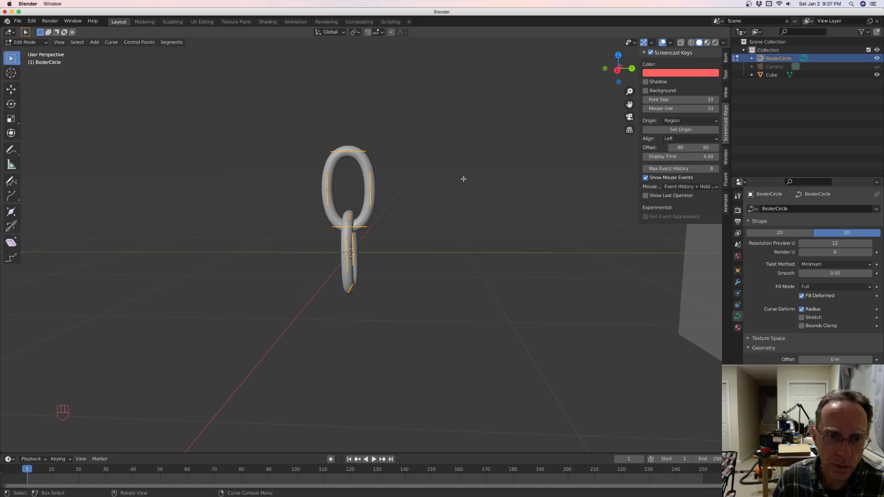
mouse_move(399, 188)
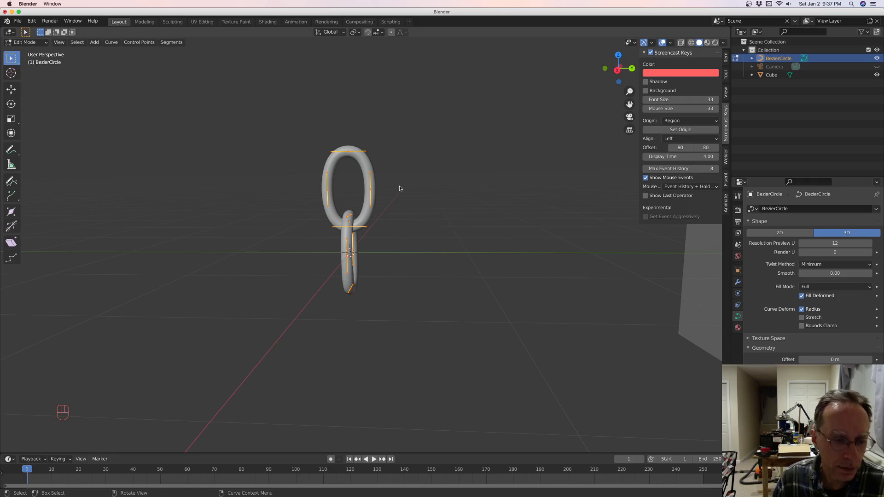
key("Tab")
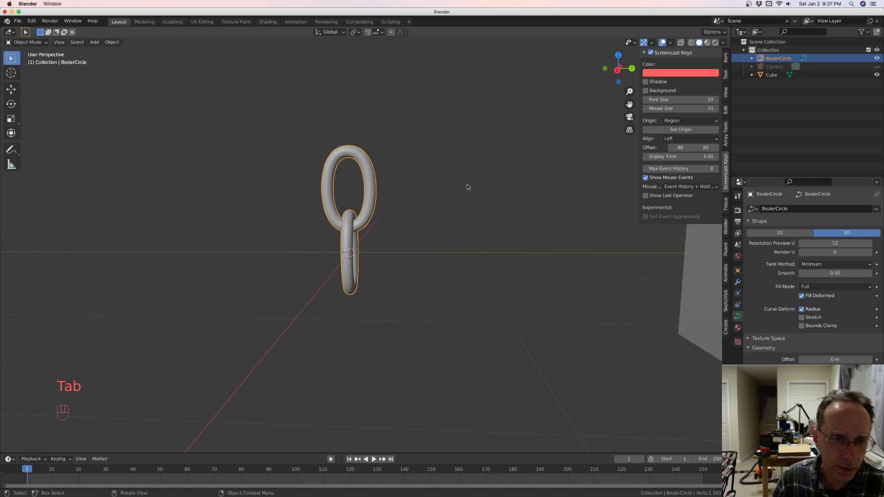
key("s")
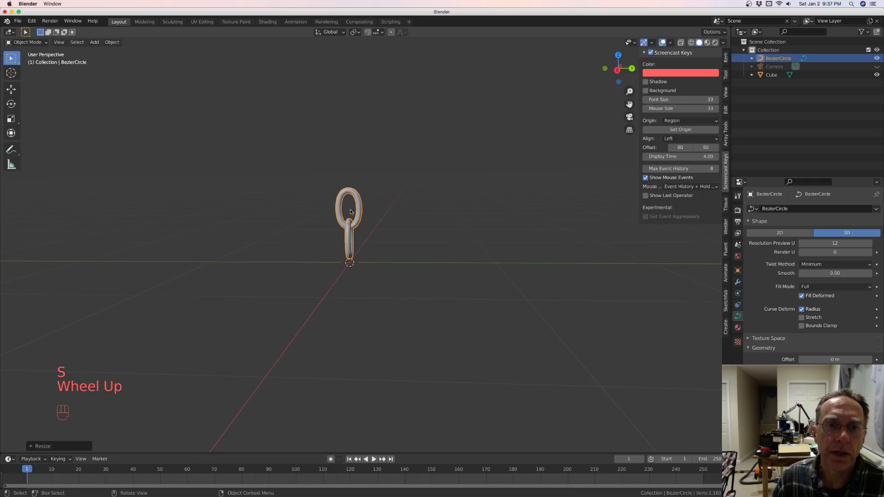
scroll("down", 3)
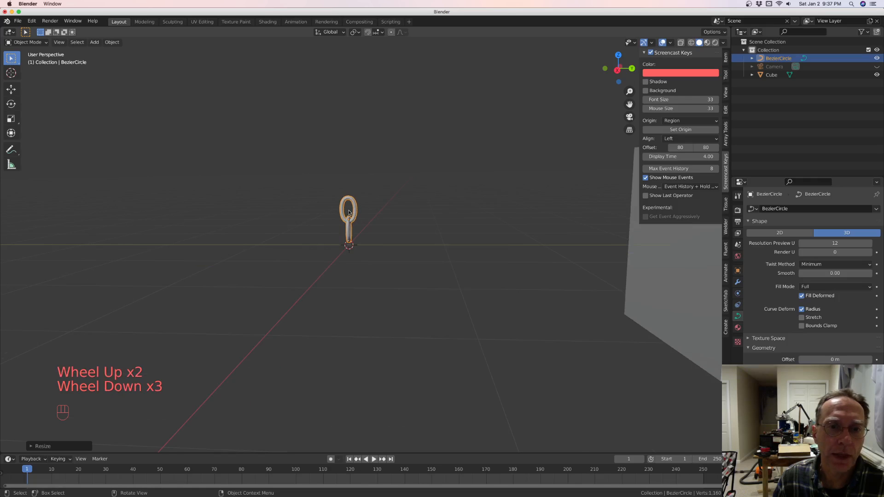
scroll("down", 3)
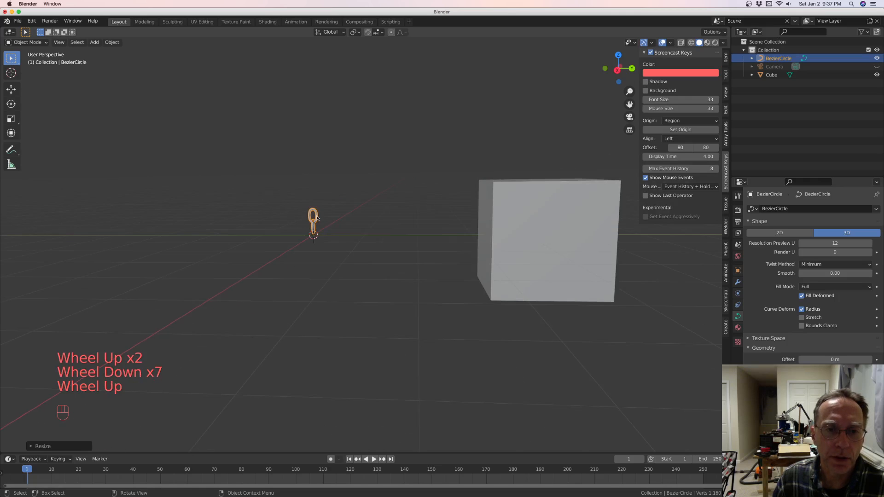
scroll("down", 3)
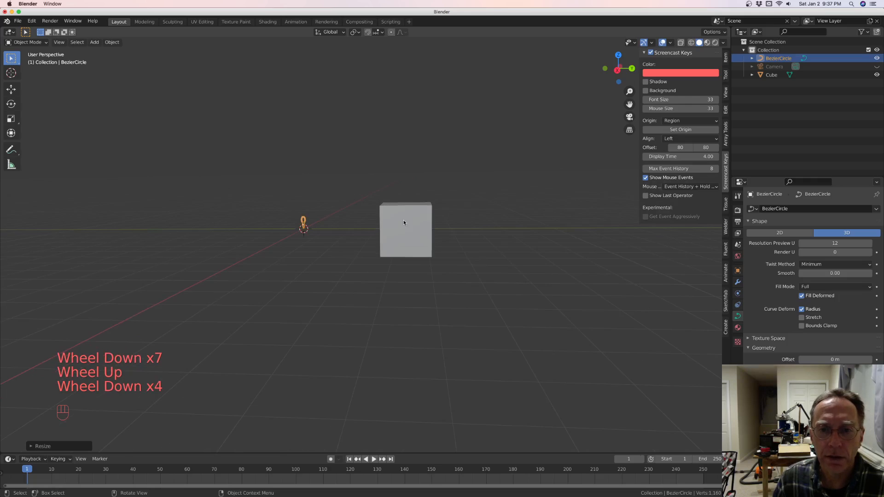
Select the cube, move it toward the chain, and bring up the Fluent tools.
left_click(405, 228)
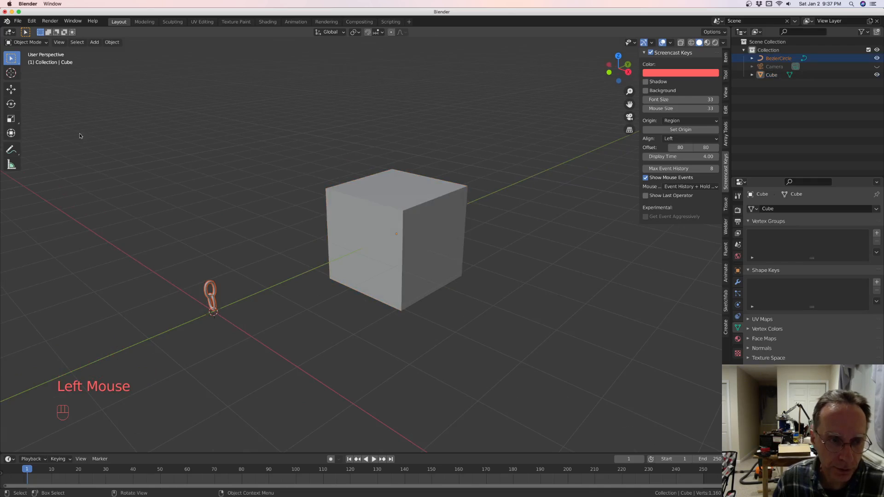
mouse_move(255, 293)
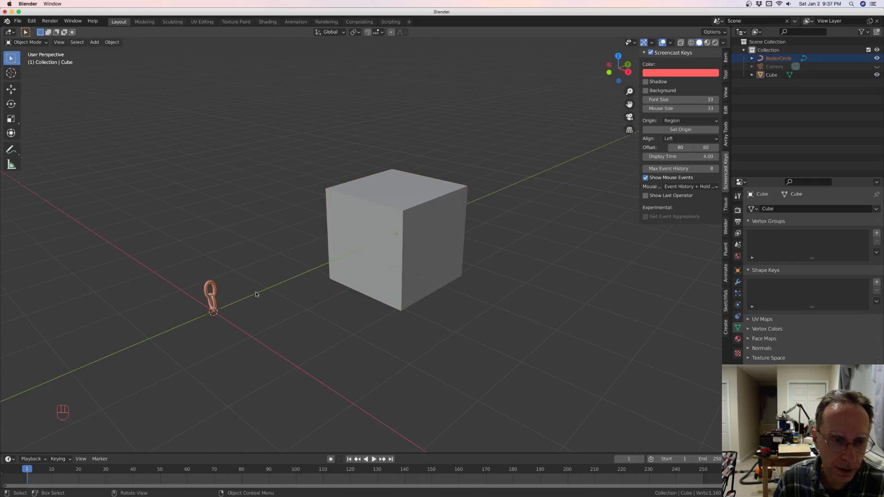
key("g")
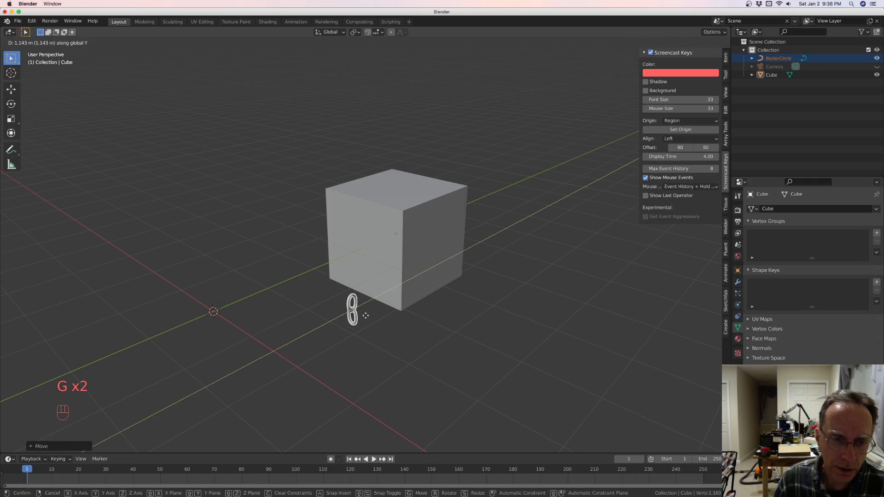
scroll("down", 3)
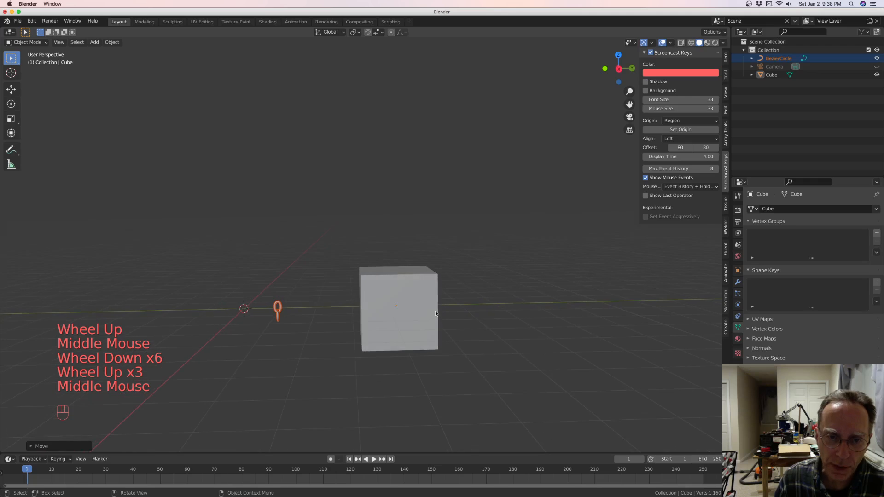
scroll("down", 3)
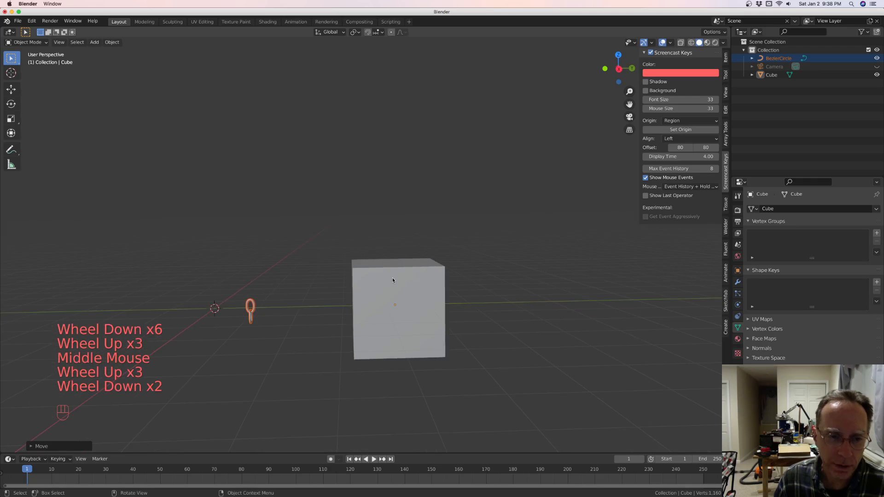
key("alt+a")
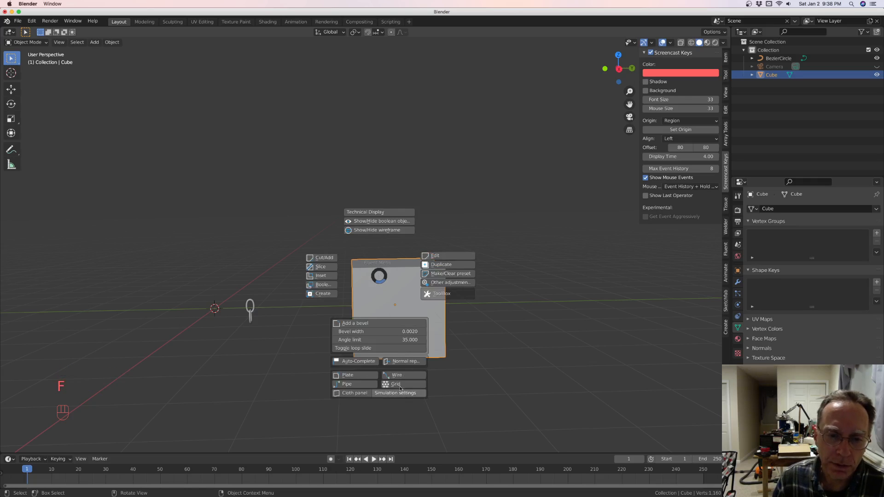
Place a Fluent wire on the cube's front face and apply your own design to it.
left_click(396, 375)
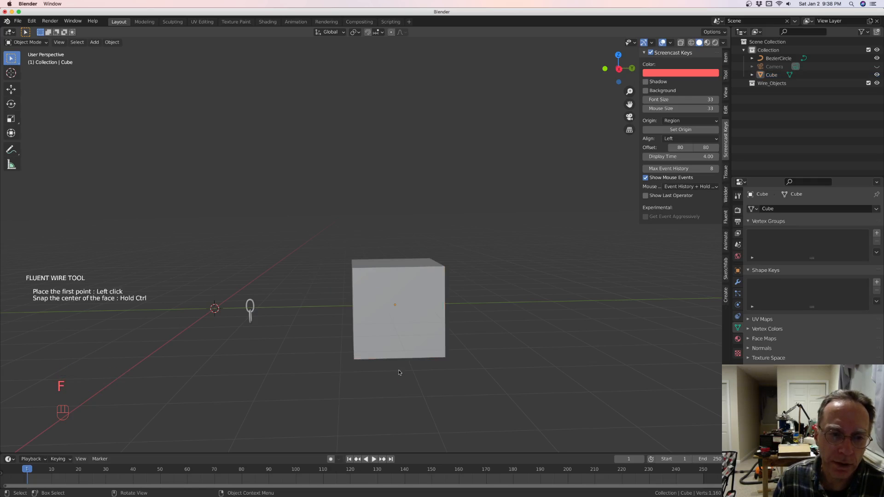
left_click(359, 277)
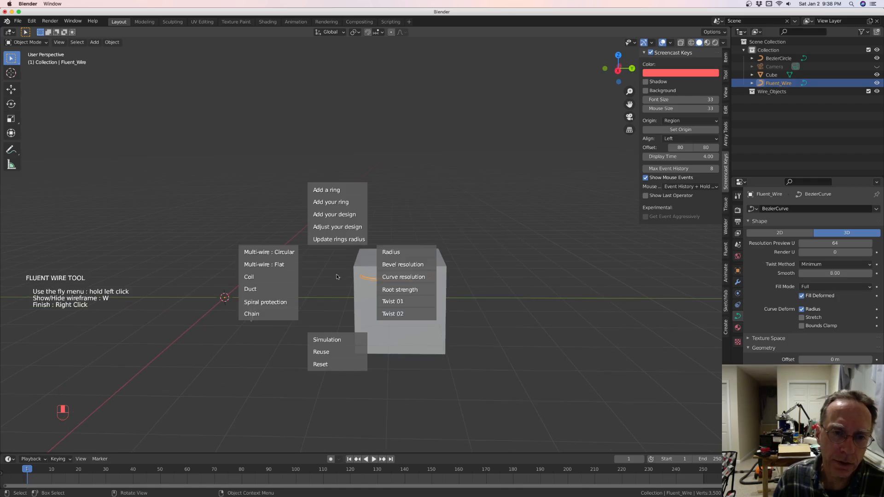
mouse_move(334, 214)
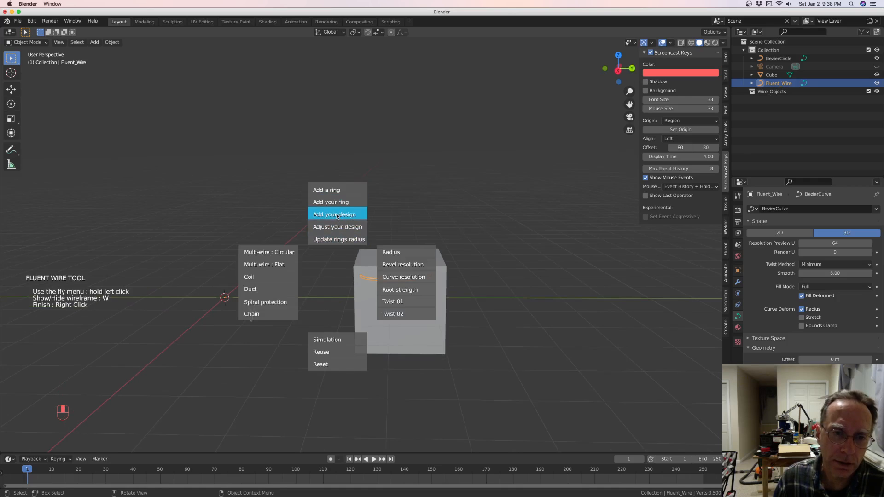
left_click(334, 213)
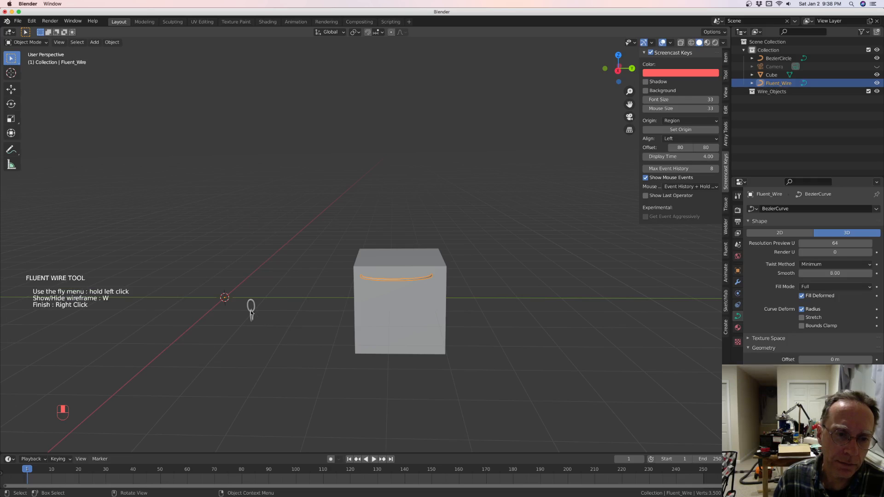
scroll("up", 3)
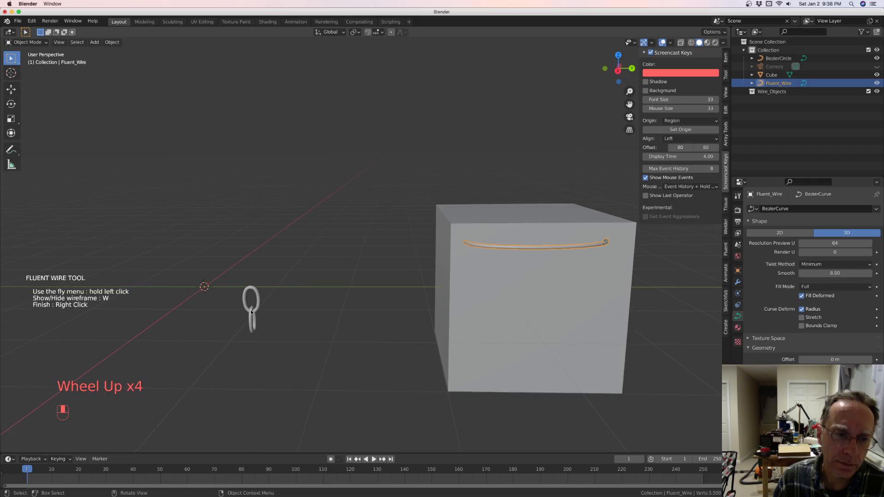
left_click(250, 312)
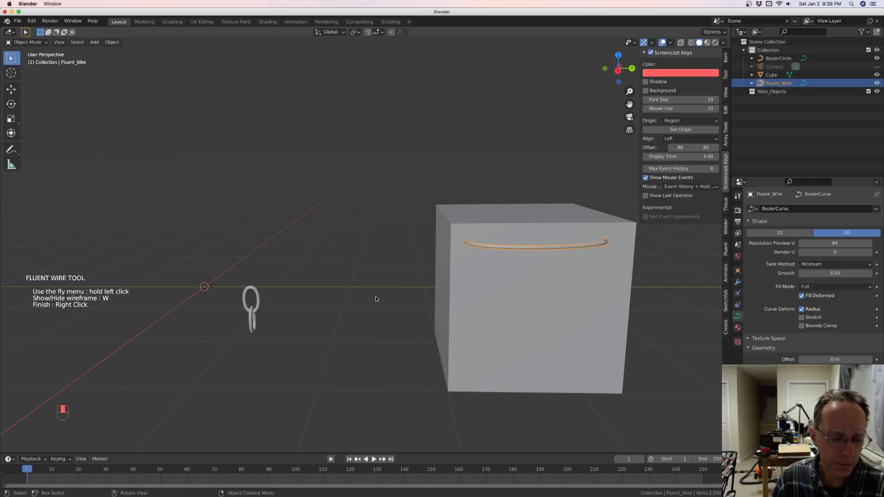
mouse_move(331, 281)
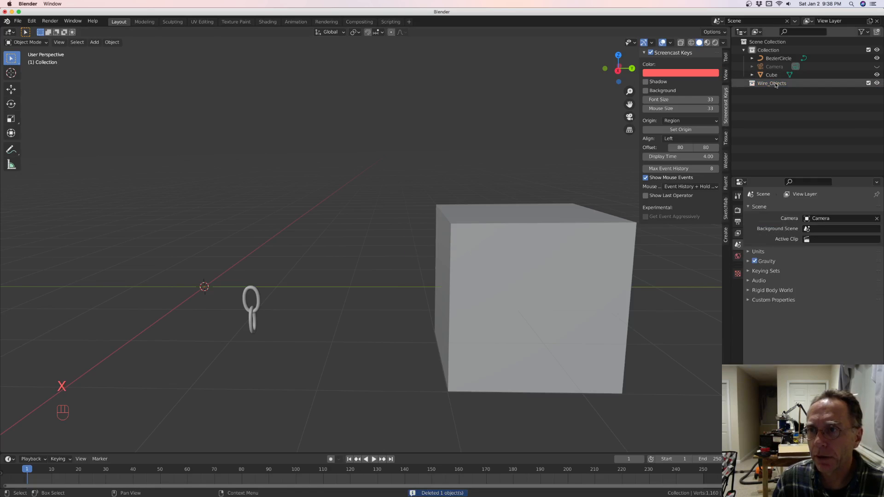
Delete the Wire_Objects collection and its contents via Delete Hierarchy in the Outliner.
right_click(770, 83)
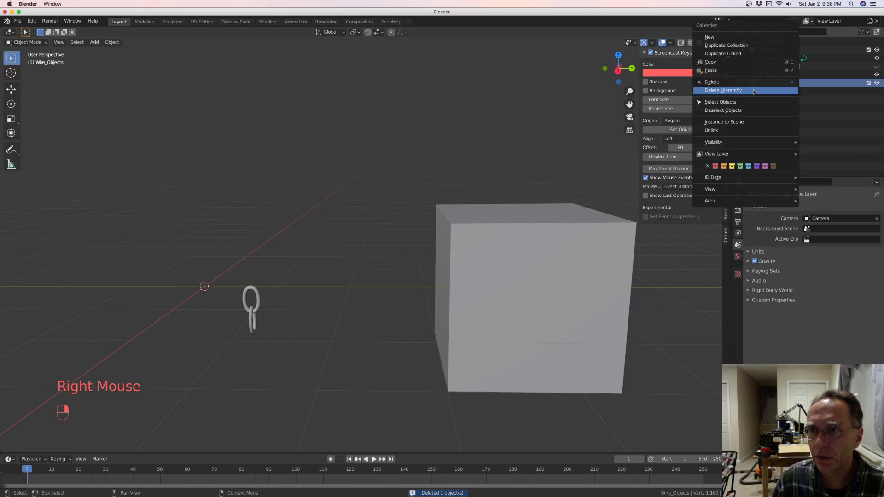
left_click(720, 101)
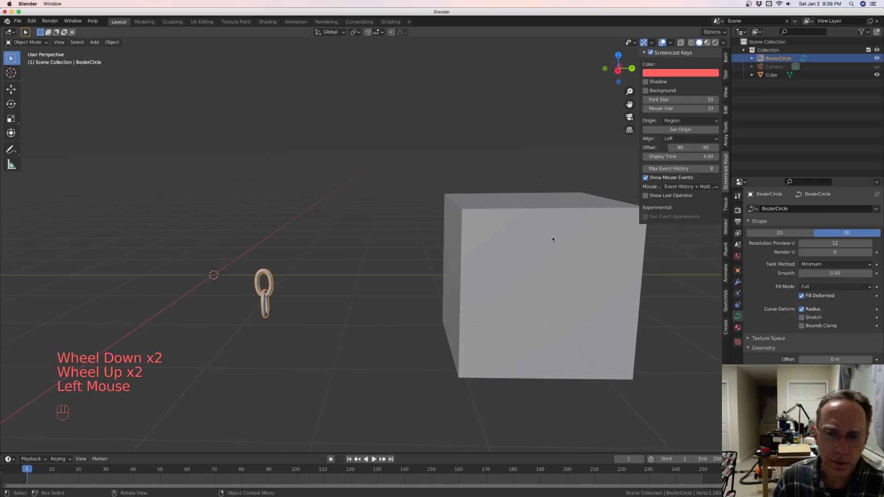
mouse_move(509, 243)
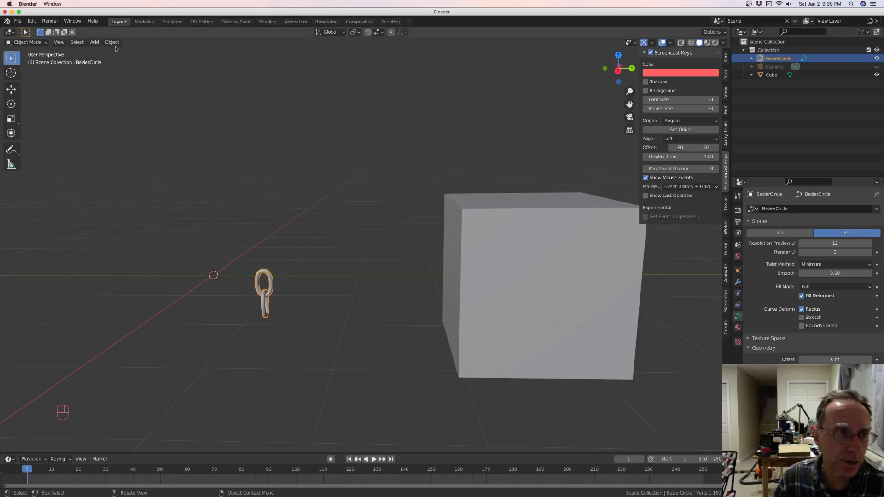
Convert the chain link curve to a mesh and un-subdivide all its vertices.
left_click(111, 42)
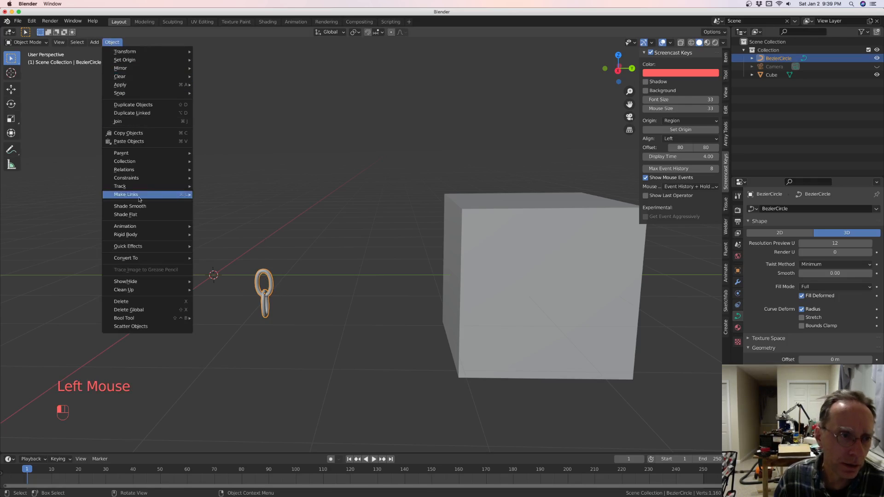
mouse_move(125, 258)
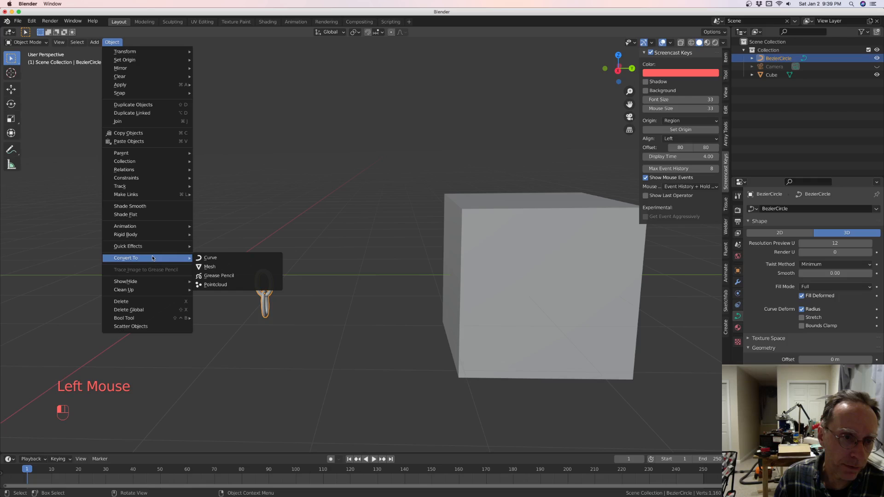
mouse_move(209, 266)
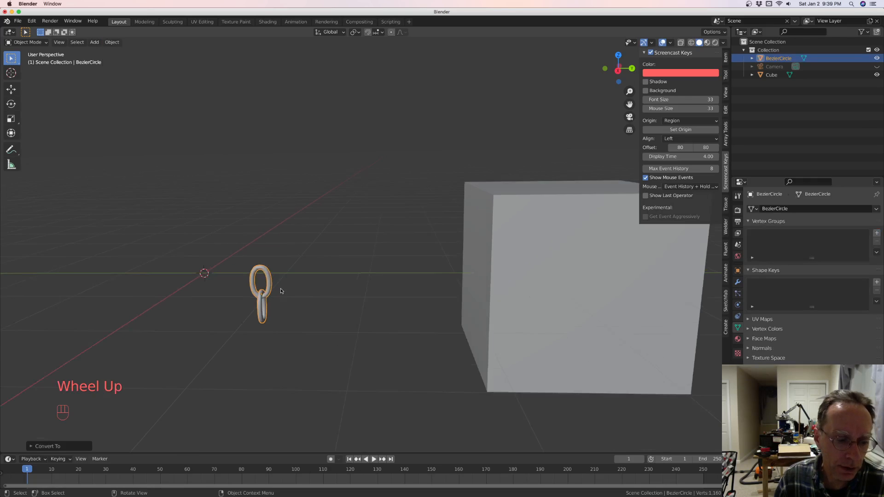
key("Tab")
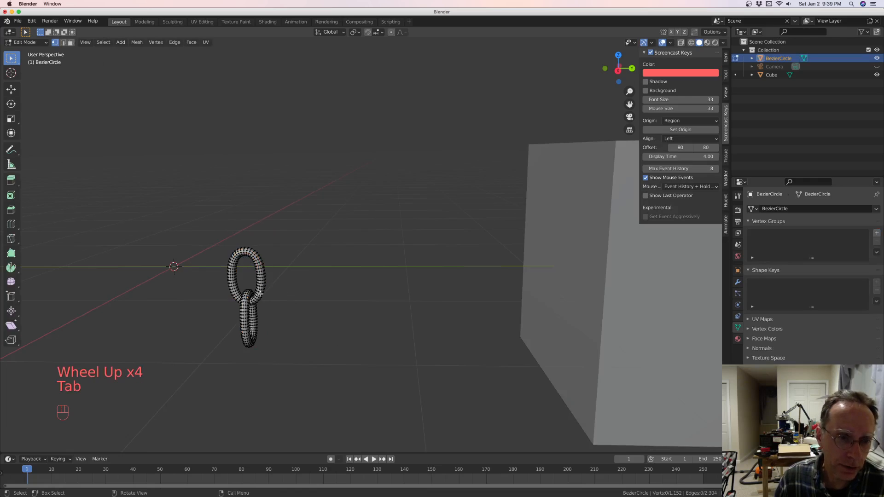
scroll("up", 3)
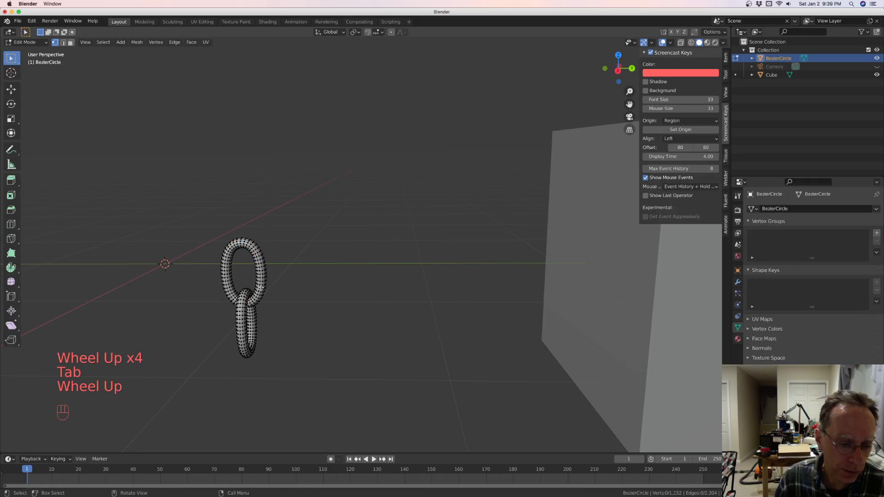
key("a")
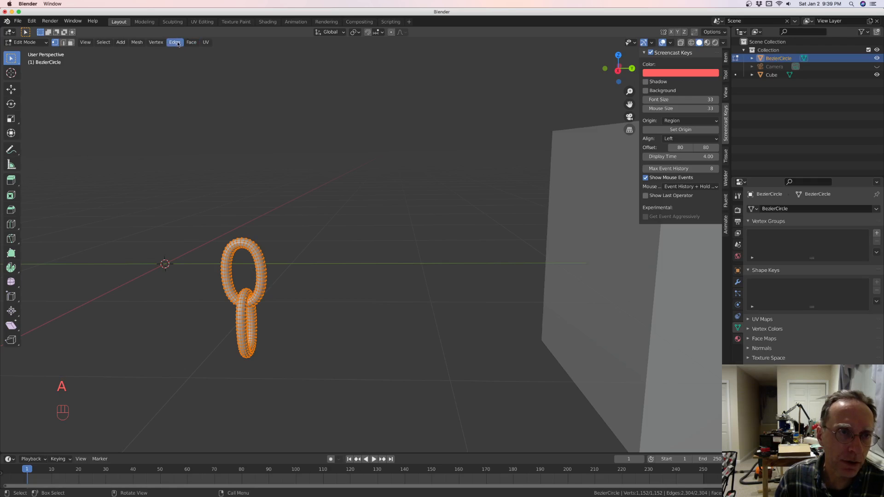
left_click(175, 42)
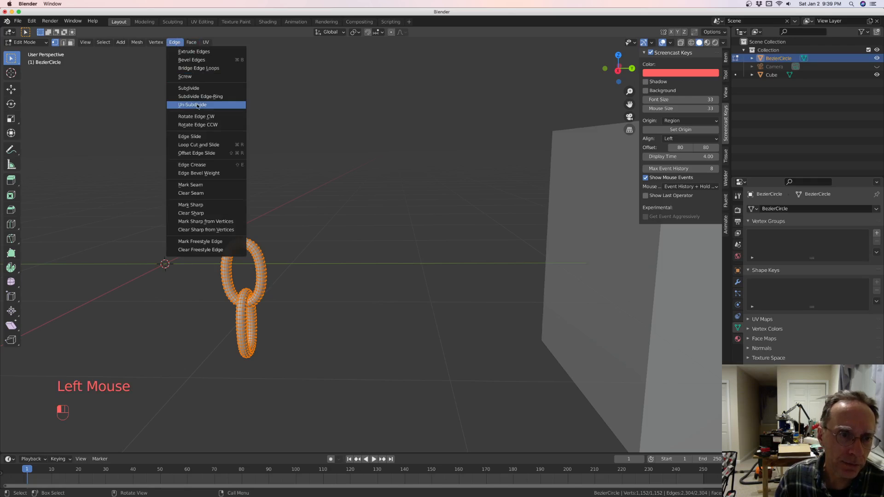
left_click(193, 105)
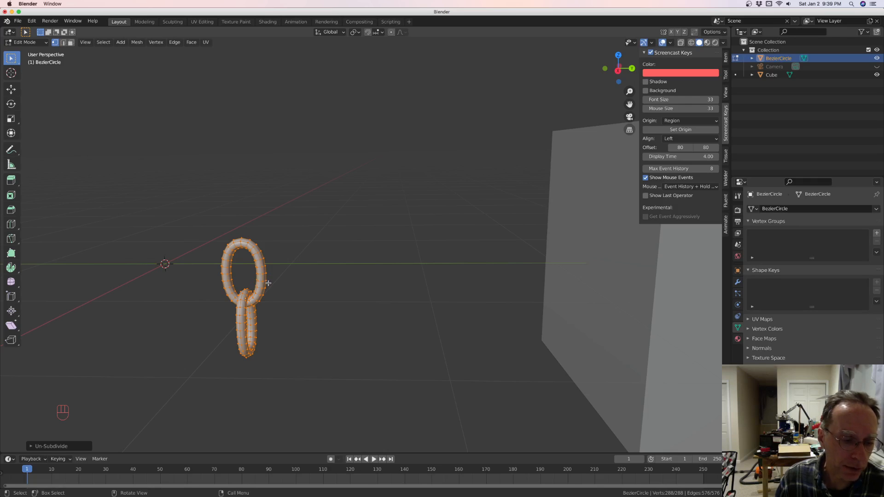
key("Tab")
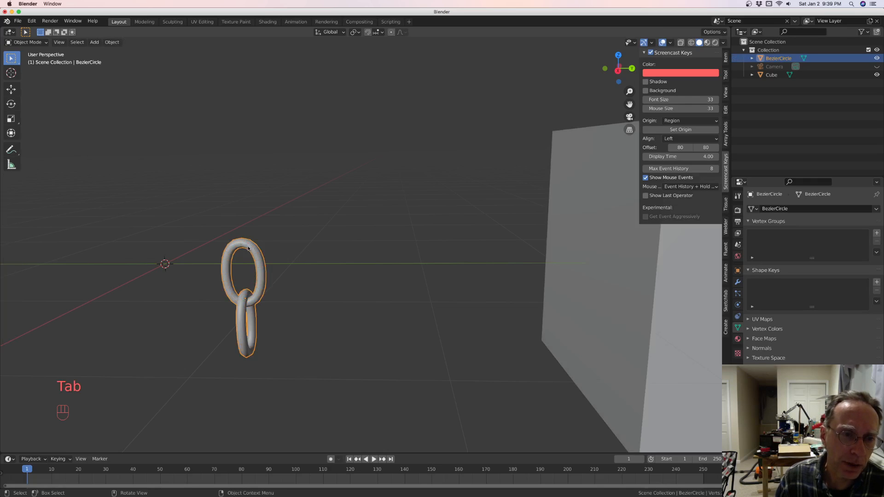
Start a Fluent wire on the cube's front face.
scroll("down", 3)
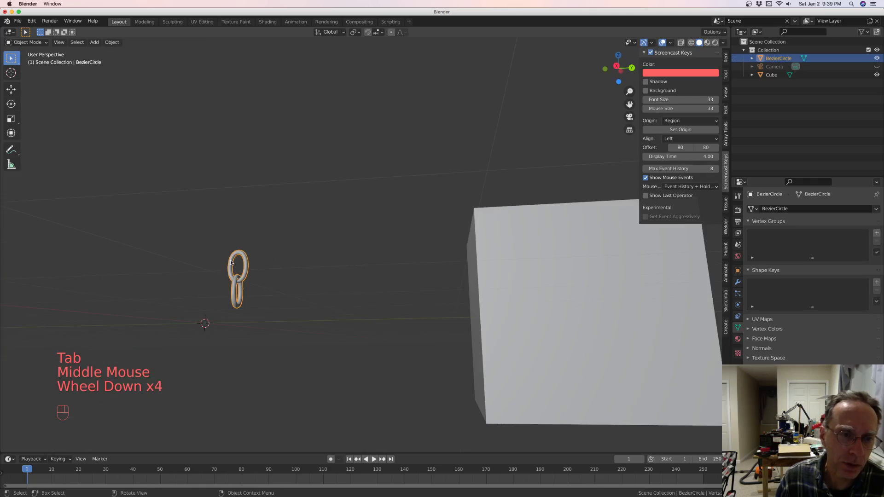
scroll("down", 3)
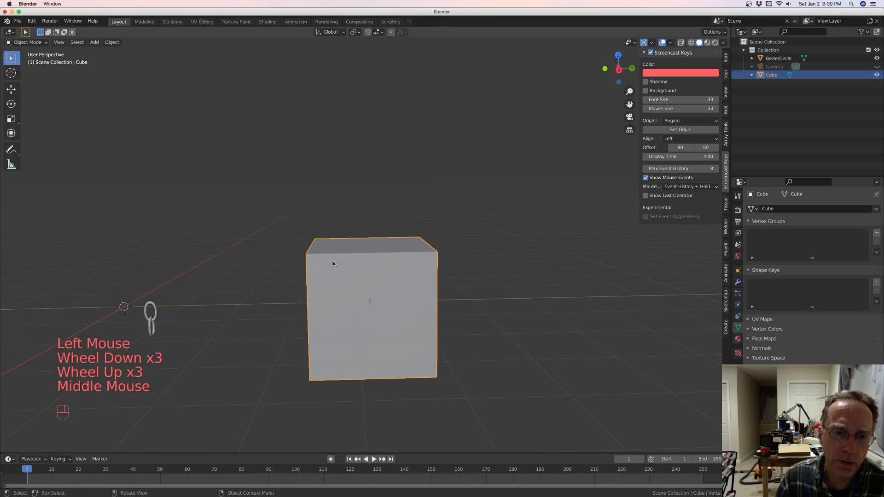
scroll("down", 3)
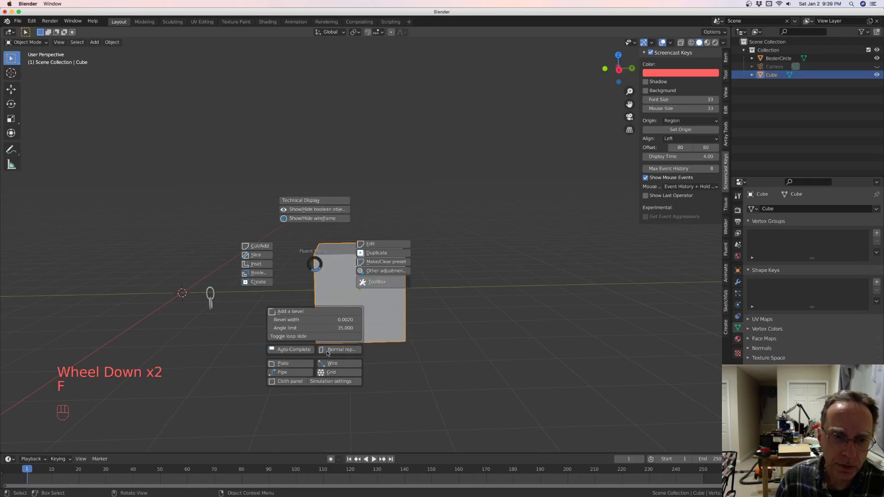
left_click(332, 363)
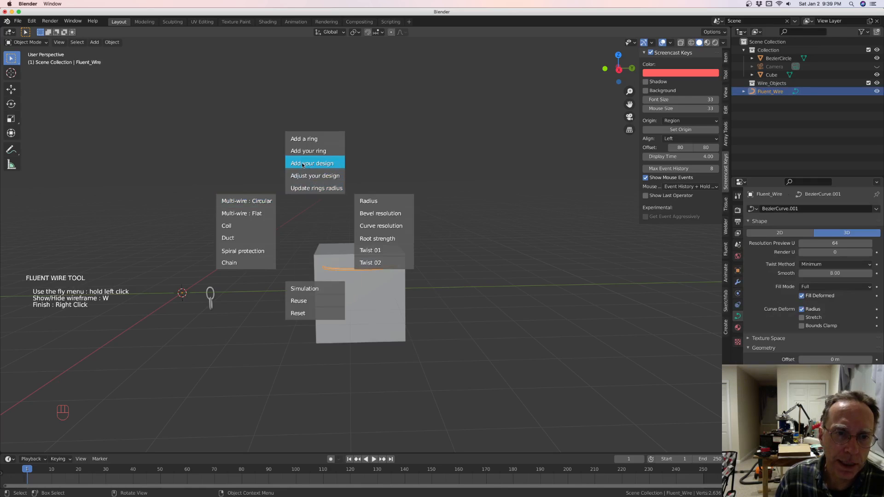
Apply a custom chain-link design to the wire and adjust the link gap.
left_click(311, 163)
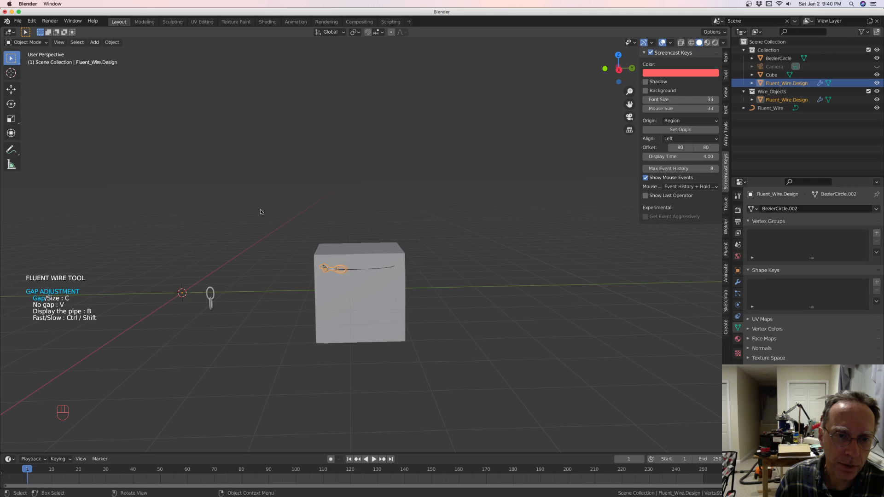
Zoom in and resize the chain links along the curved wire.
scroll("up", 3)
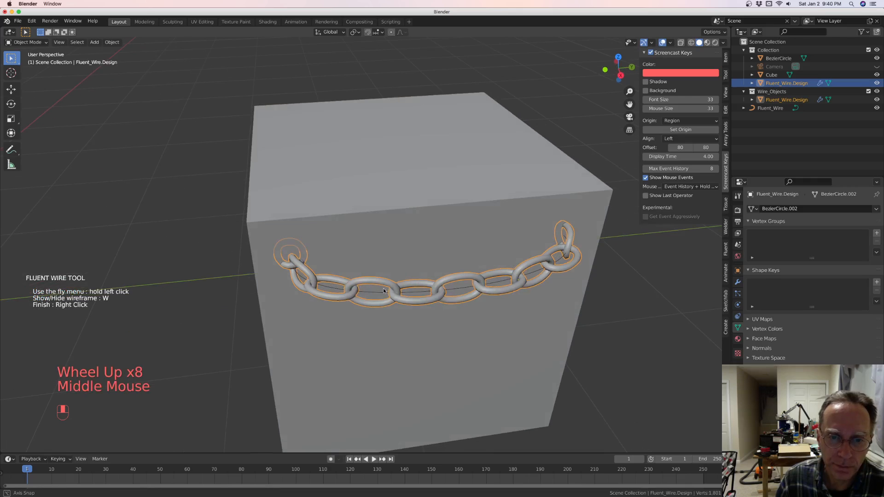
left_click(349, 272)
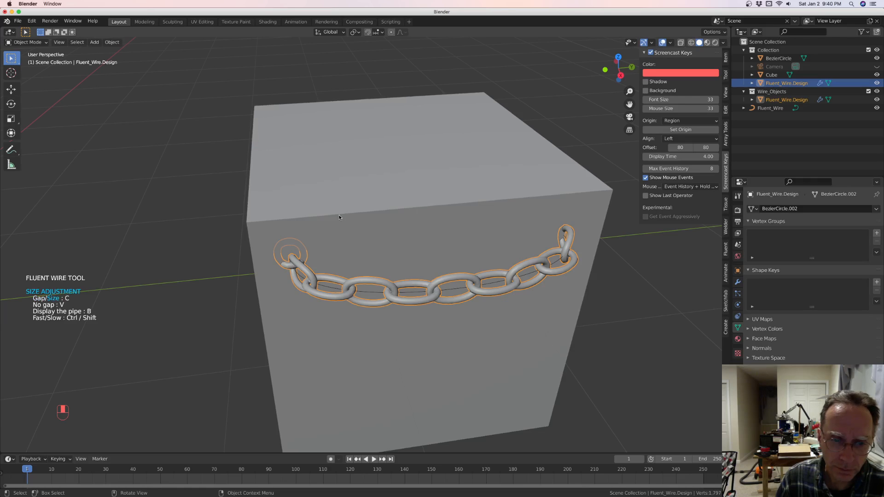
mouse_move(297, 219)
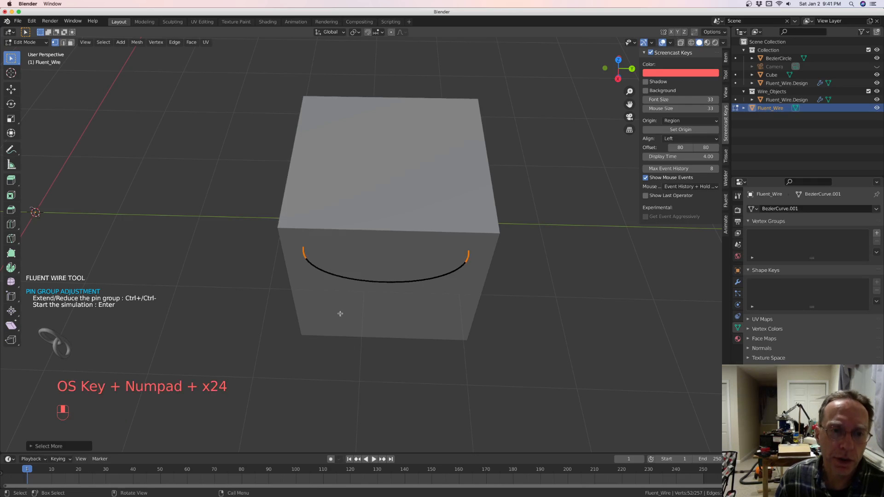
mouse_move(472, 255)
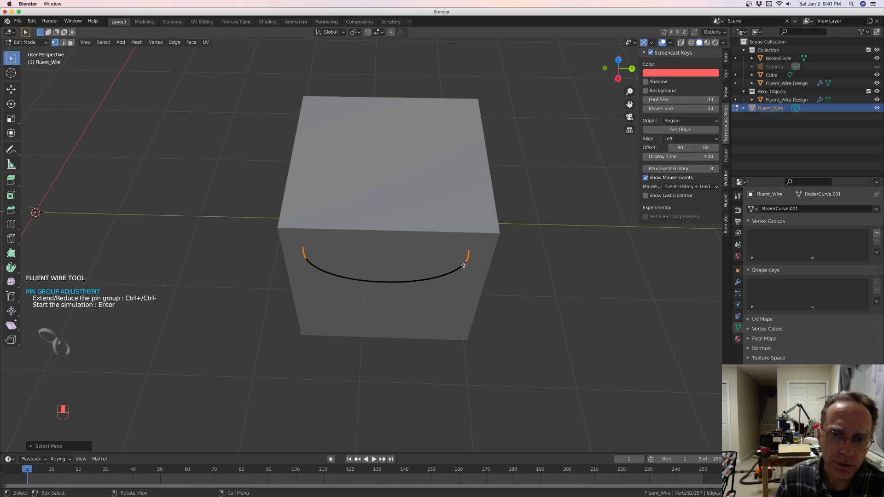
mouse_move(447, 266)
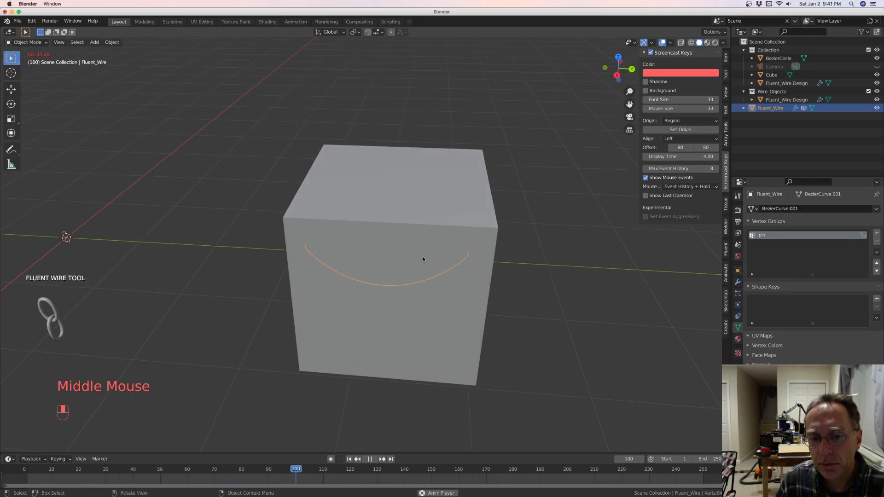
Zoom in on the chain links following the sagging wire.
scroll("up", 3)
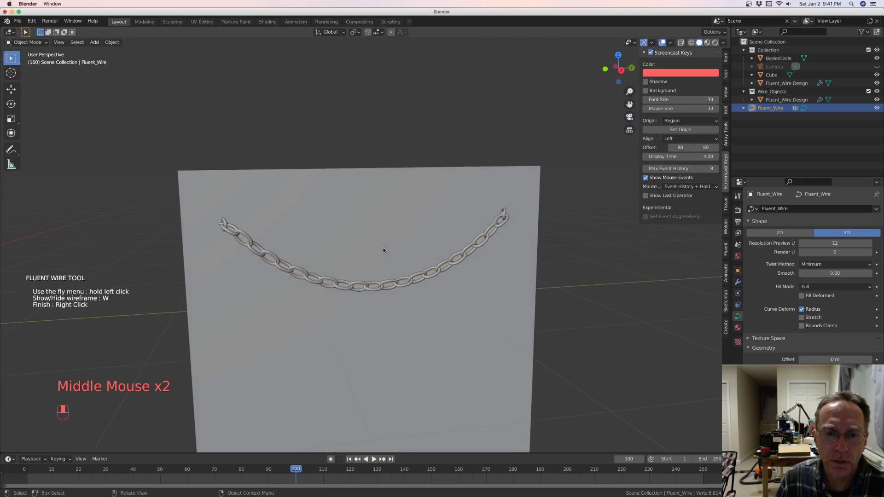
mouse_move(342, 195)
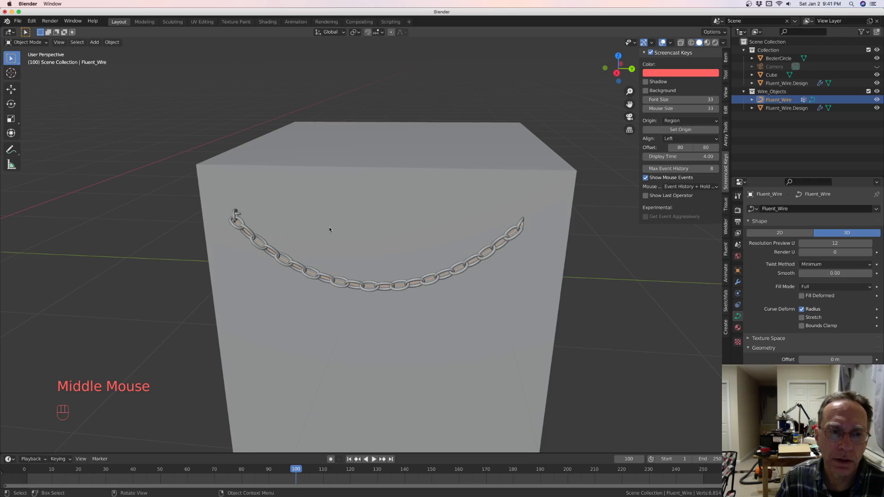
mouse_move(334, 233)
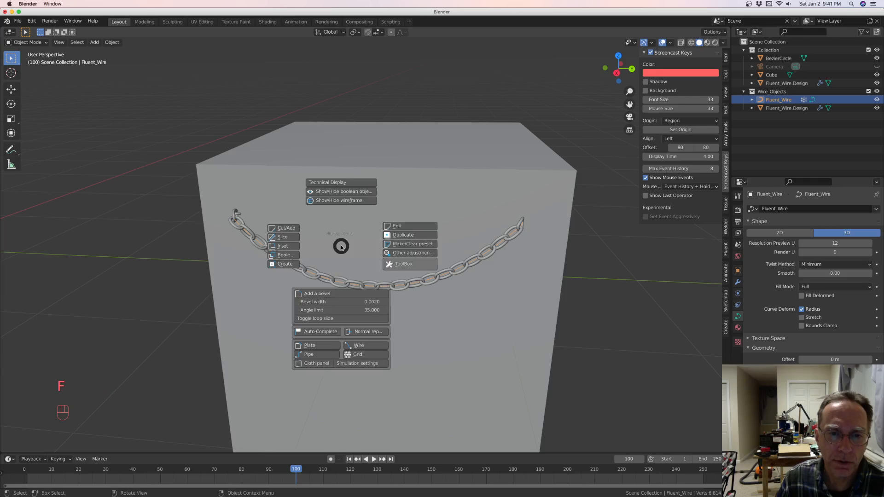
mouse_move(396, 226)
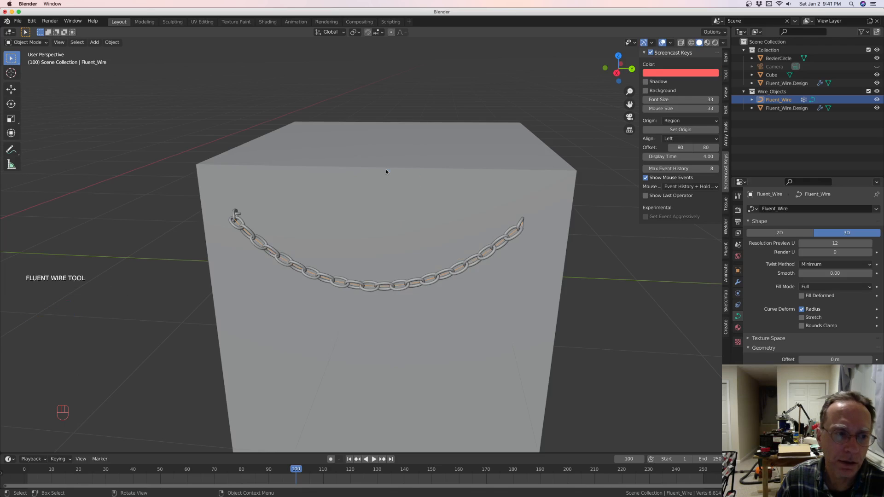
left_click(358, 194)
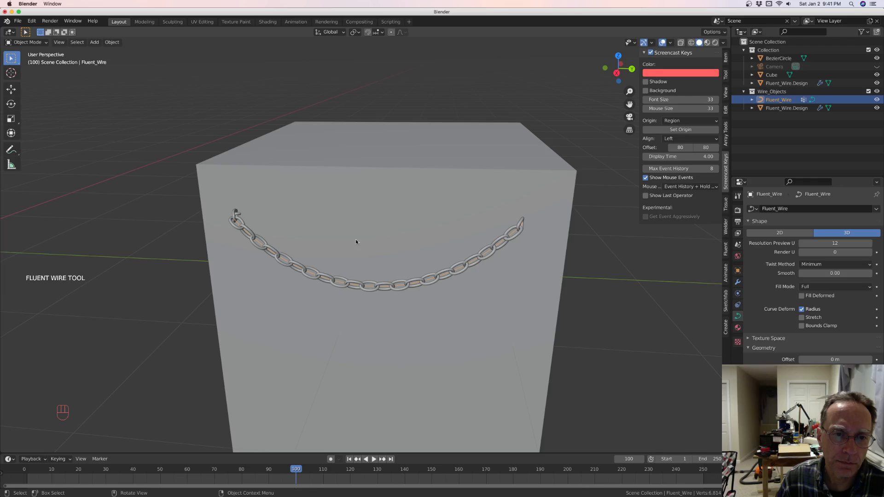
mouse_move(359, 289)
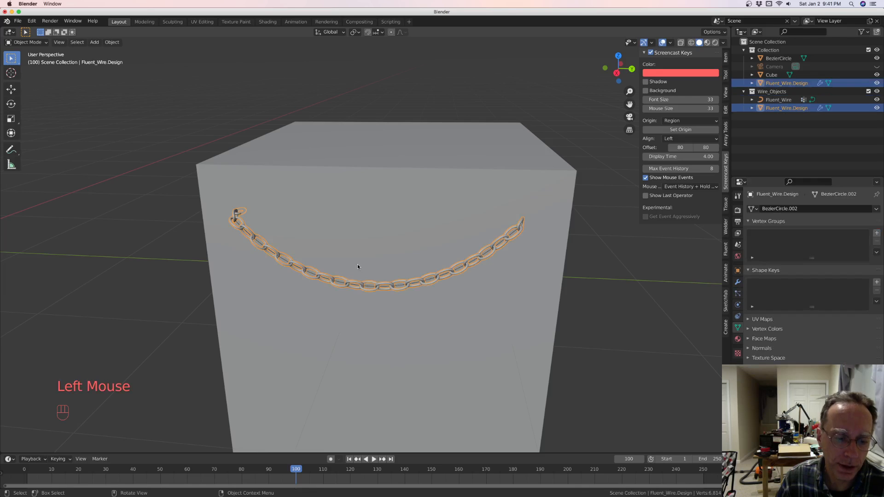
left_click(778, 100)
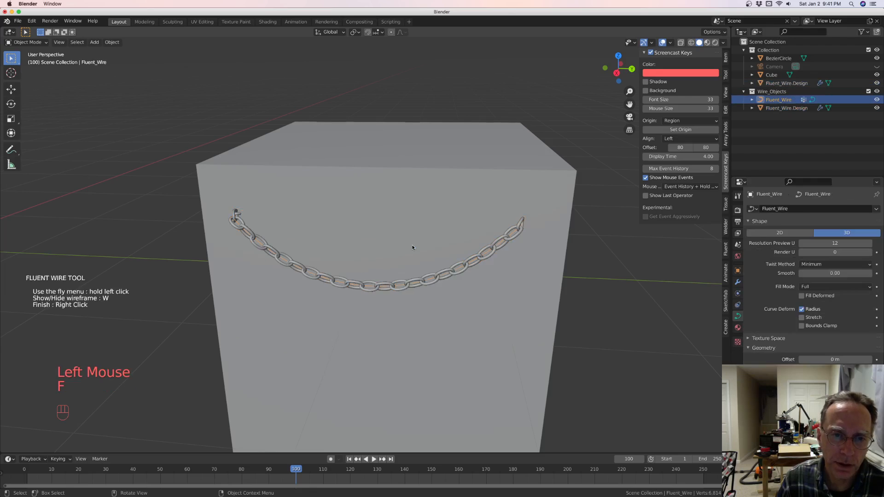
left_click(412, 248)
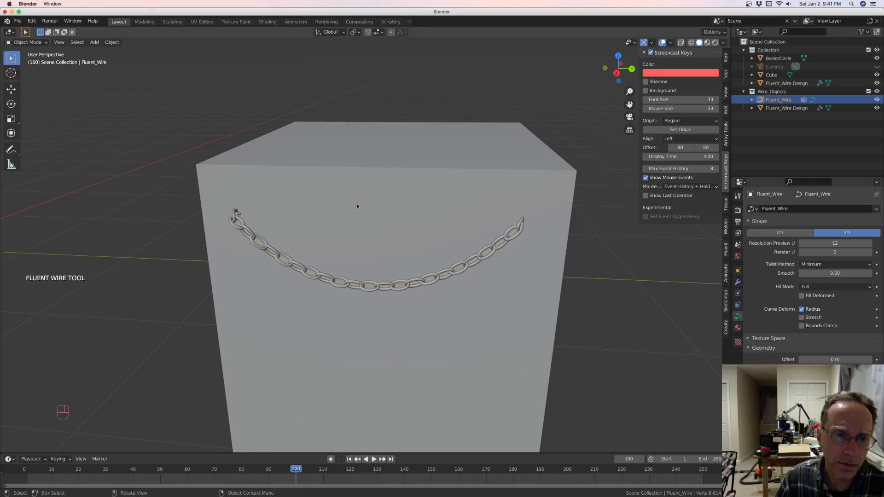
mouse_move(359, 284)
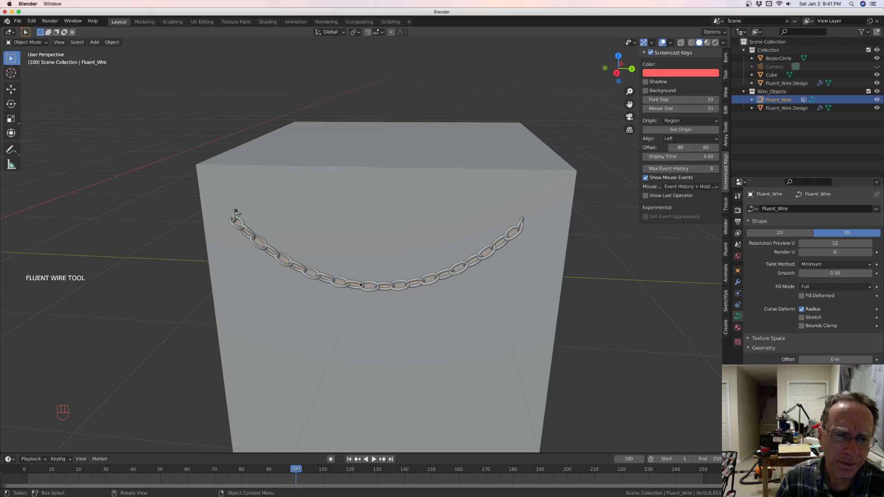
mouse_move(353, 269)
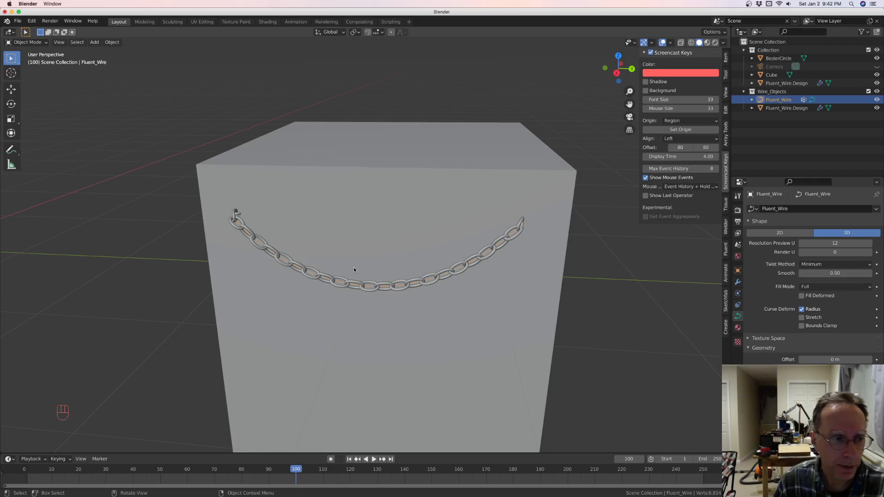
right_click(410, 265)
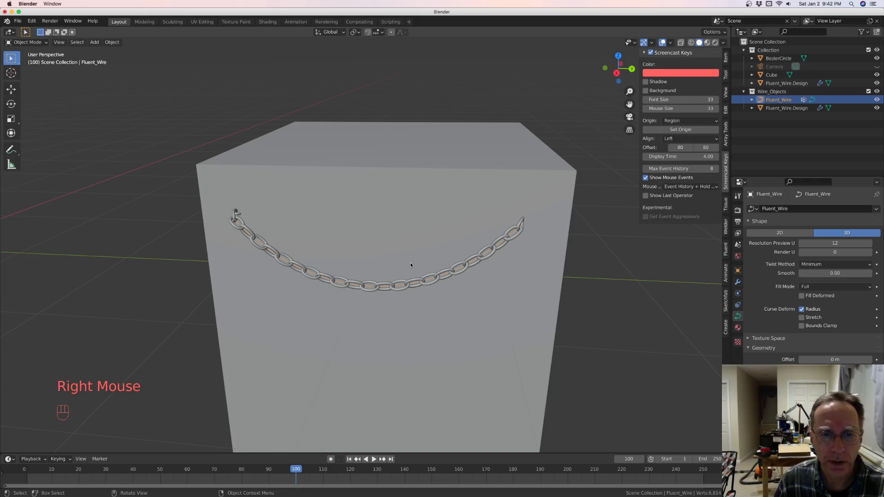
mouse_move(377, 287)
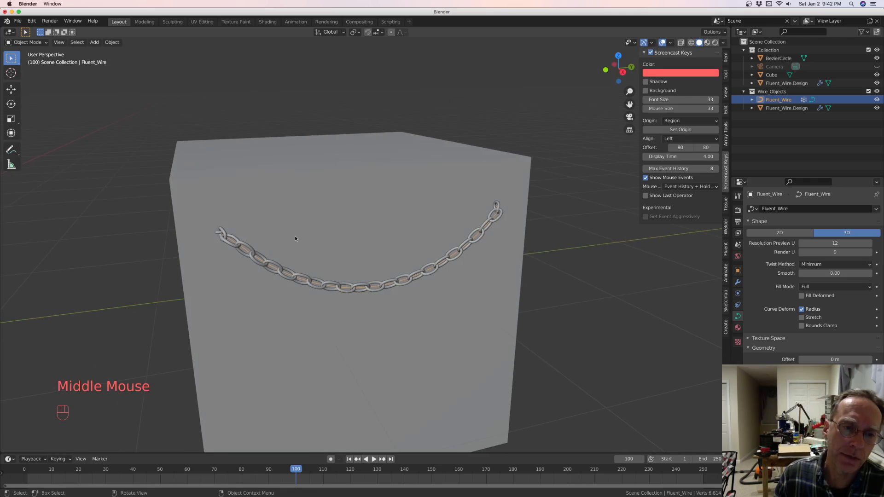
Select BezierCircle in the Outliner and disable it for rendering.
scroll("down", 3)
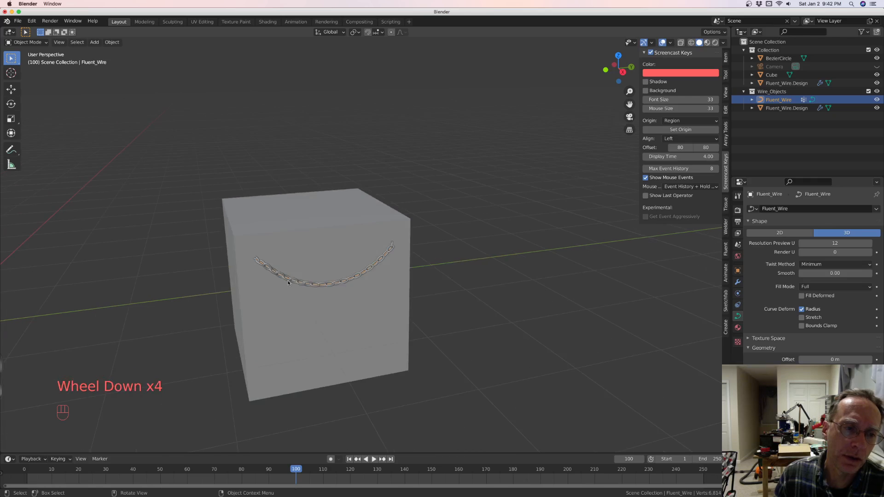
scroll("down", 3)
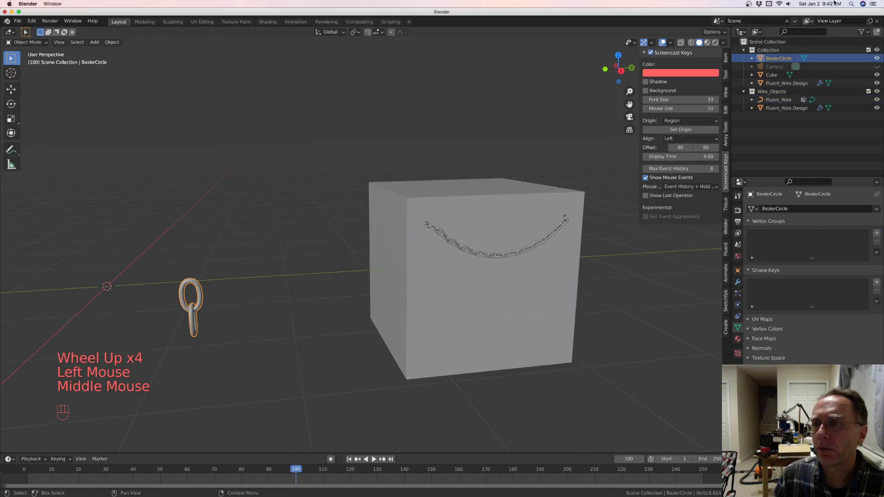
left_click(846, 32)
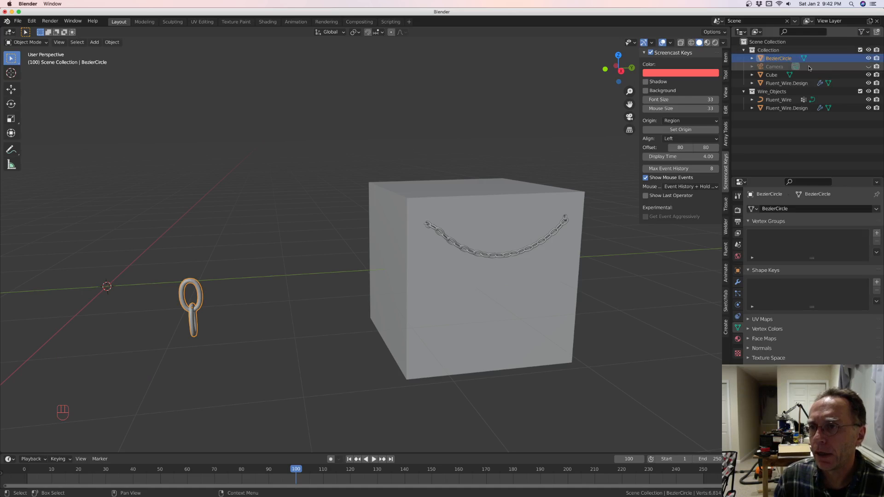
mouse_move(876, 58)
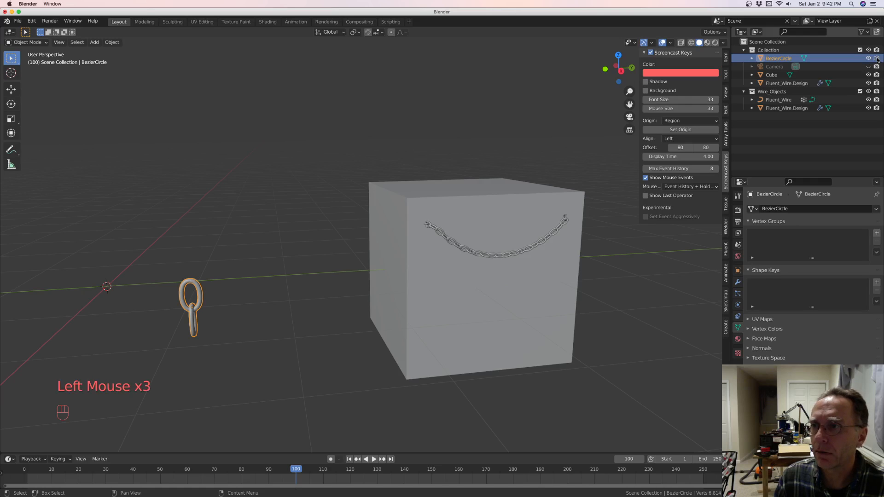
left_click(867, 58)
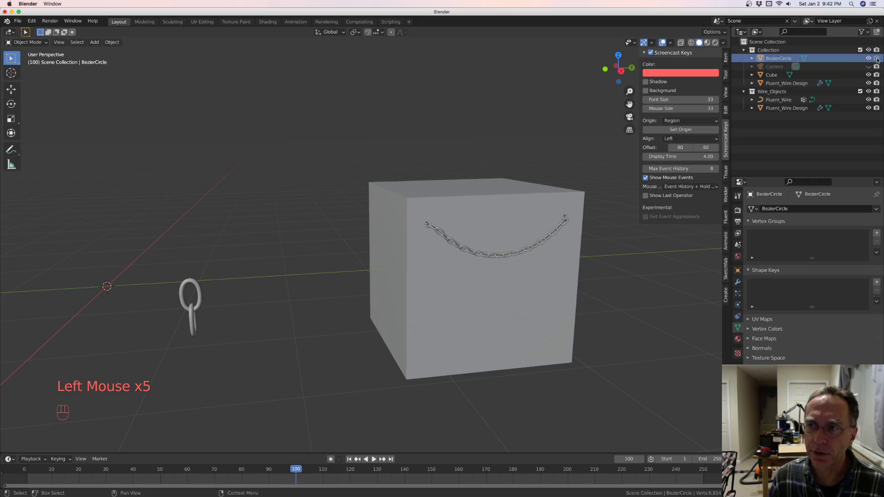
scroll("down", 3)
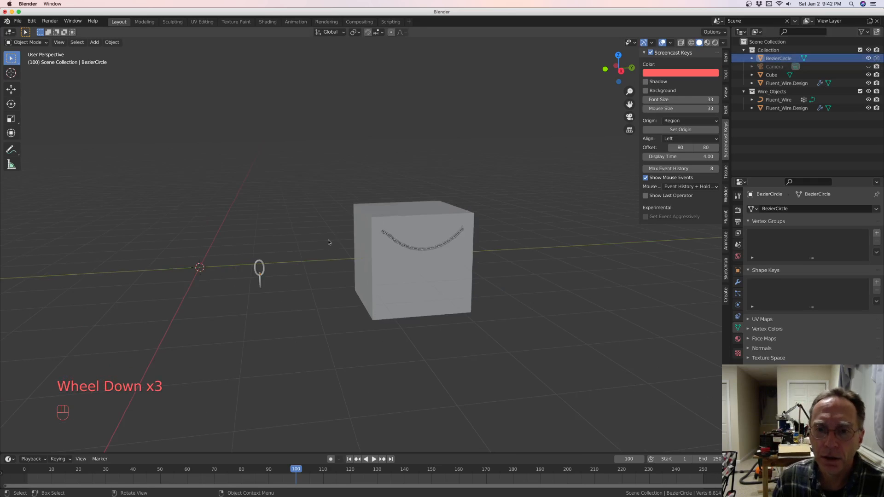